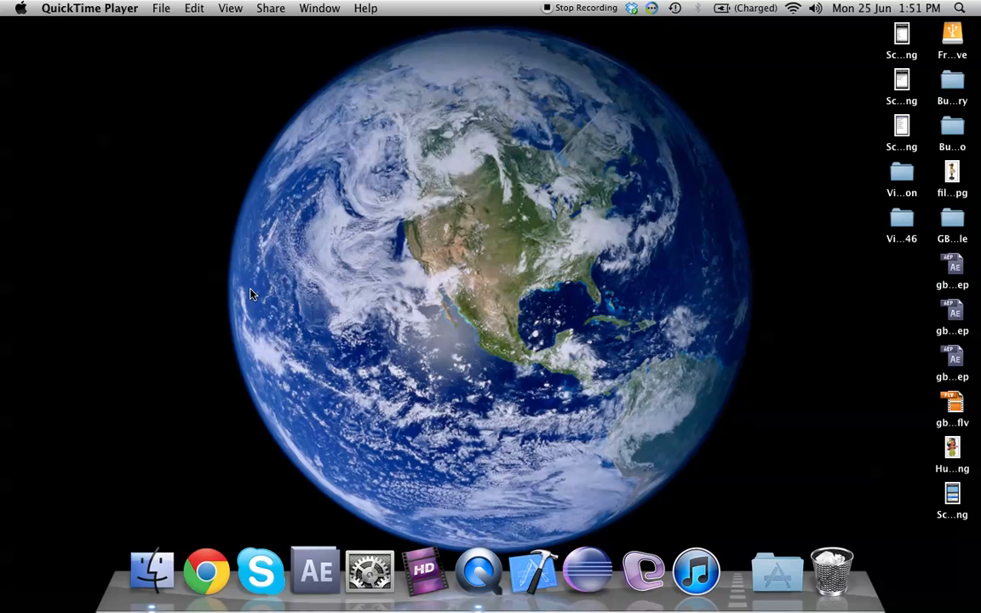
pyautogui.moveTo(828, 283)
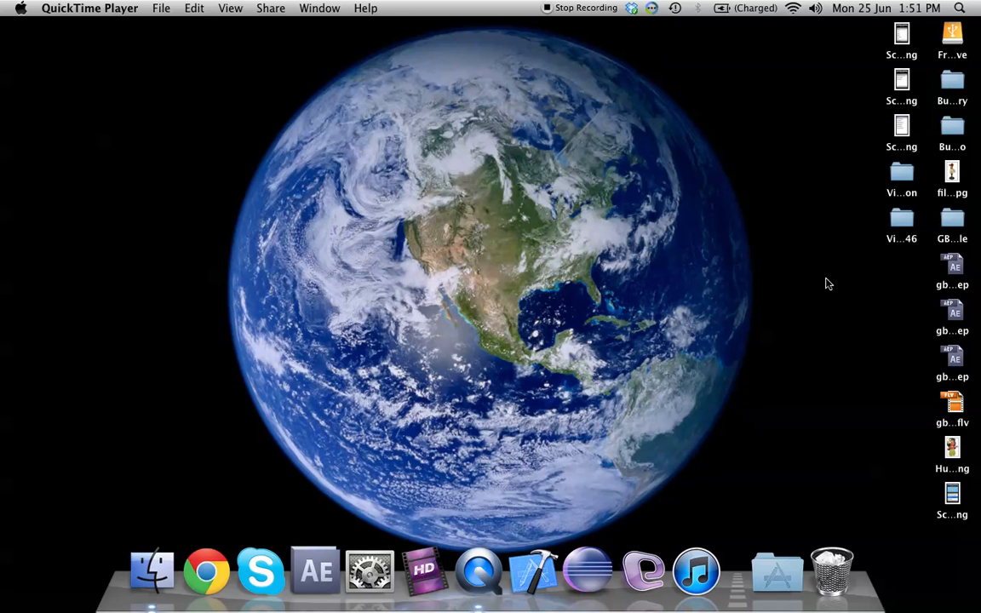
# Search Spotlight for 'disk' and launch Disk Utility from the top hit.
pyautogui.click(973, 11)
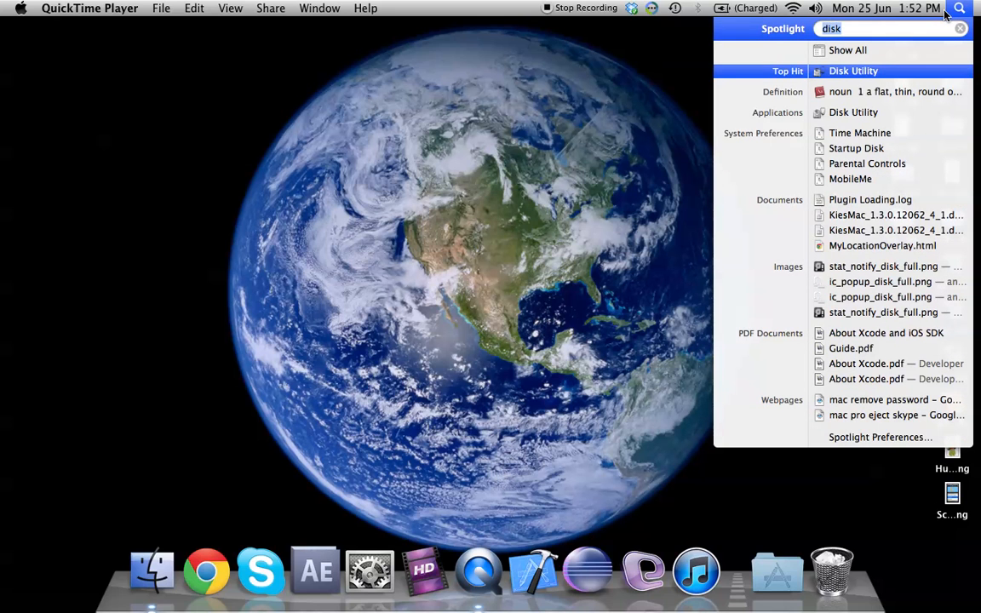
pyautogui.click(875, 73)
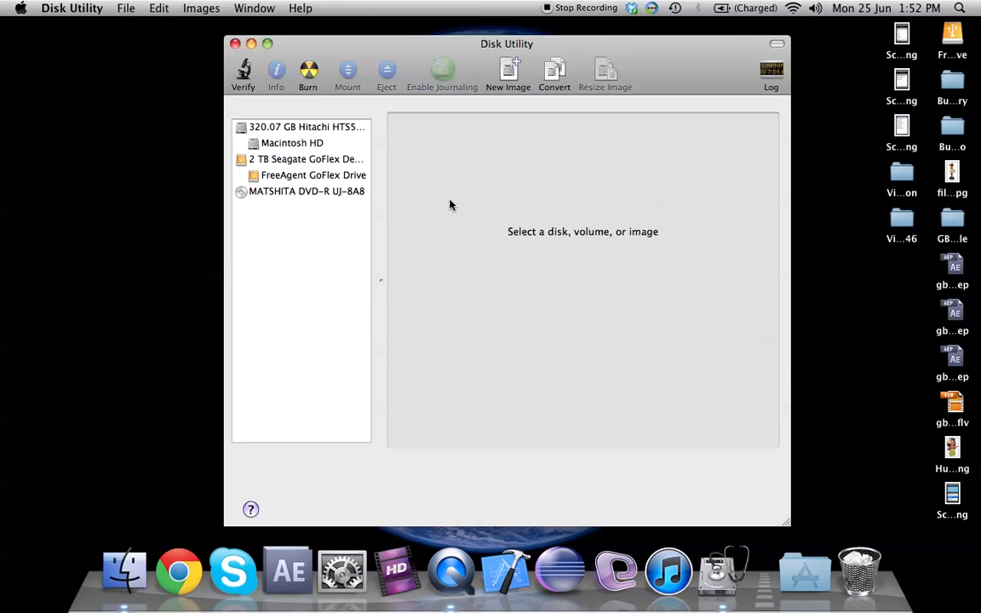
pyautogui.moveTo(257, 160)
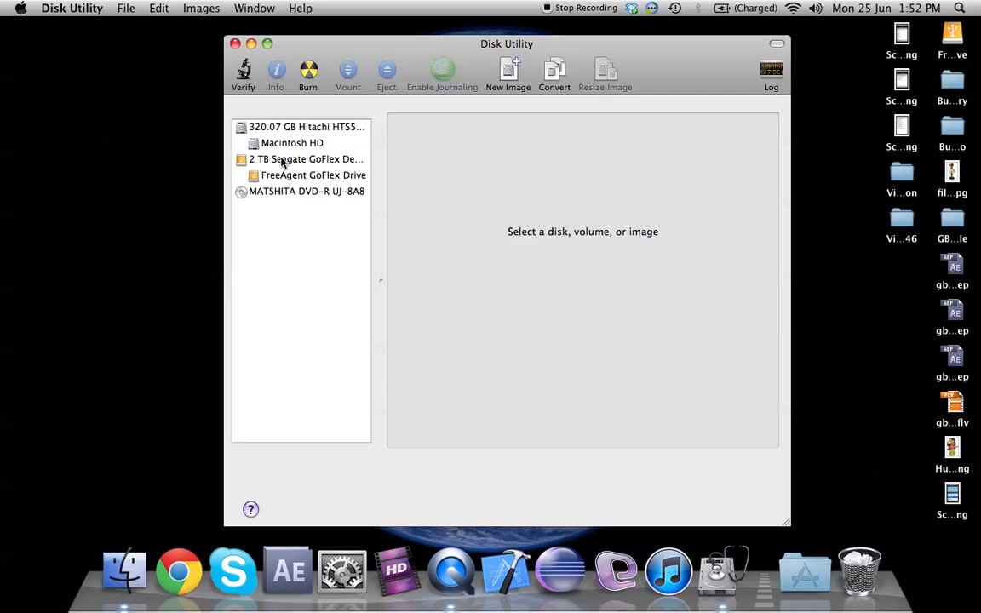
# Select the 2 TB Seagate GoFlex drive and show its partition layout settings.
pyautogui.click(305, 159)
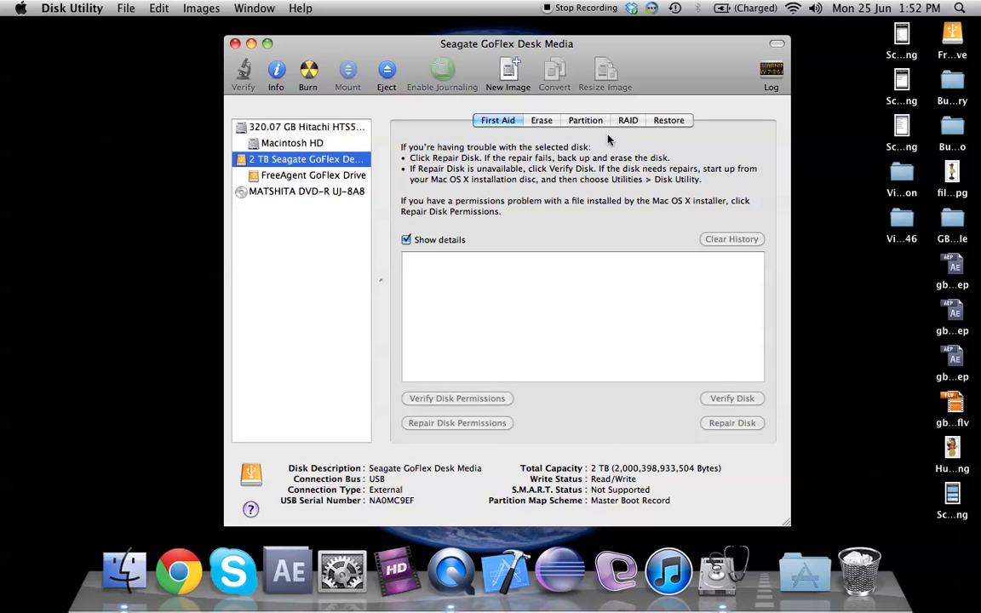
pyautogui.moveTo(336, 175)
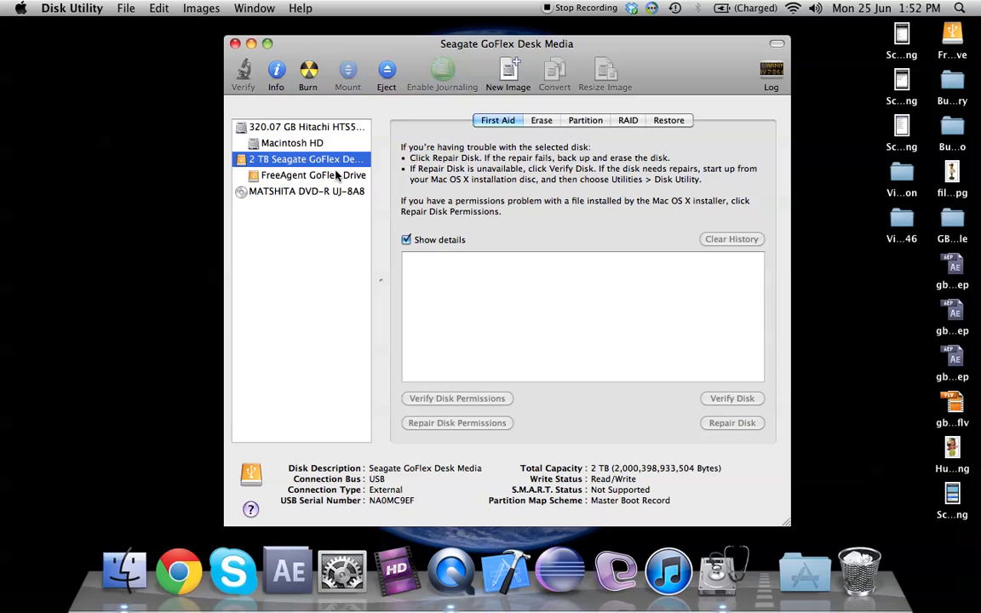
pyautogui.moveTo(584, 127)
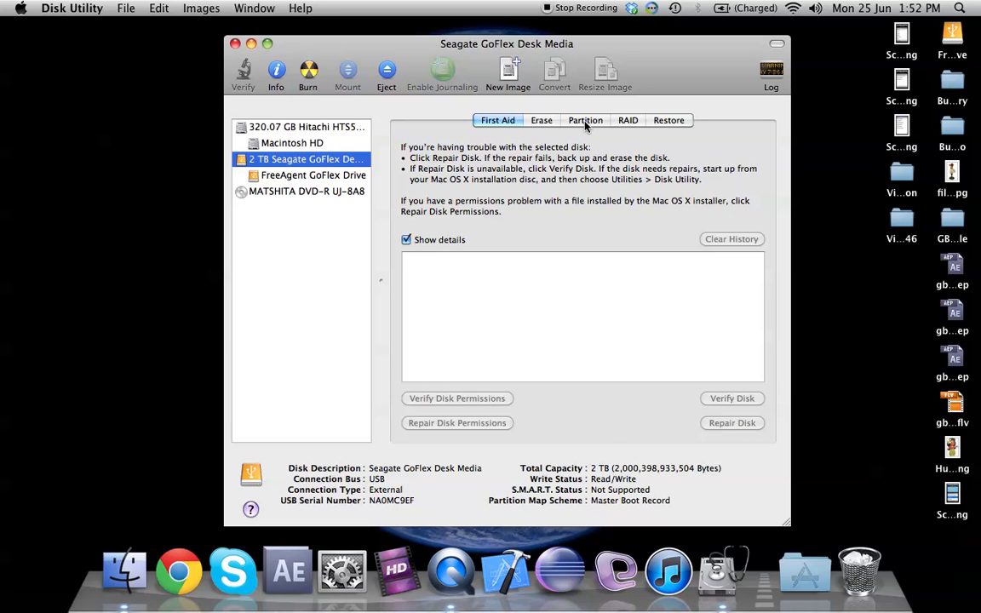
pyautogui.click(585, 119)
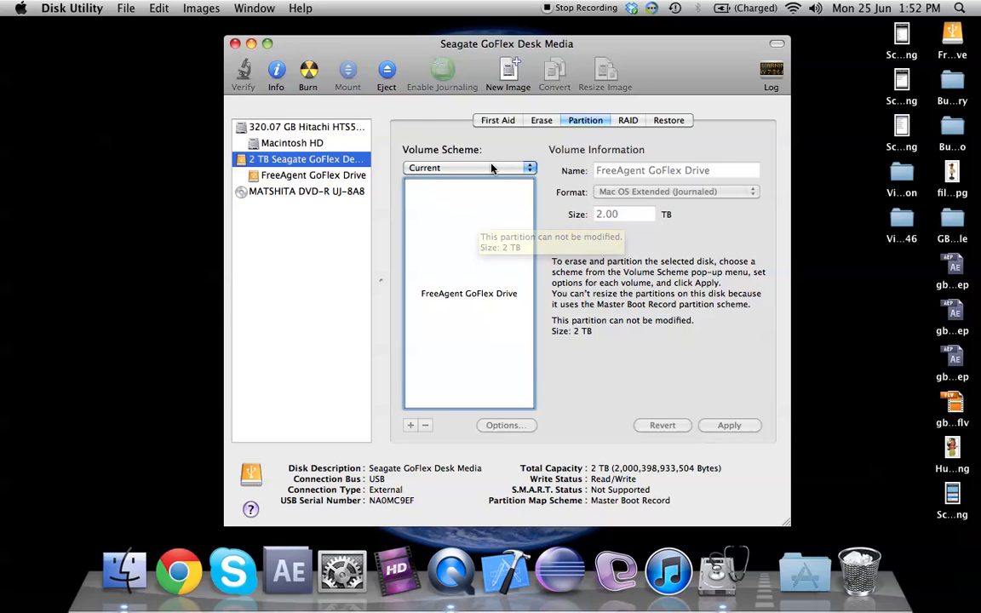
# Set the Volume Scheme to 3 Partitions, about 666.8 GB each.
pyautogui.click(468, 168)
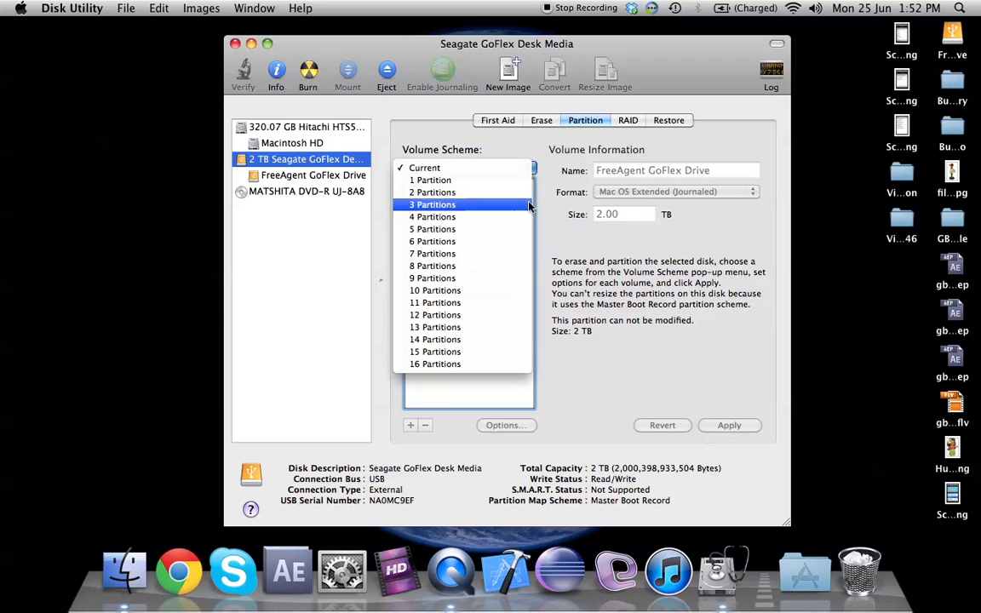
pyautogui.click(424, 167)
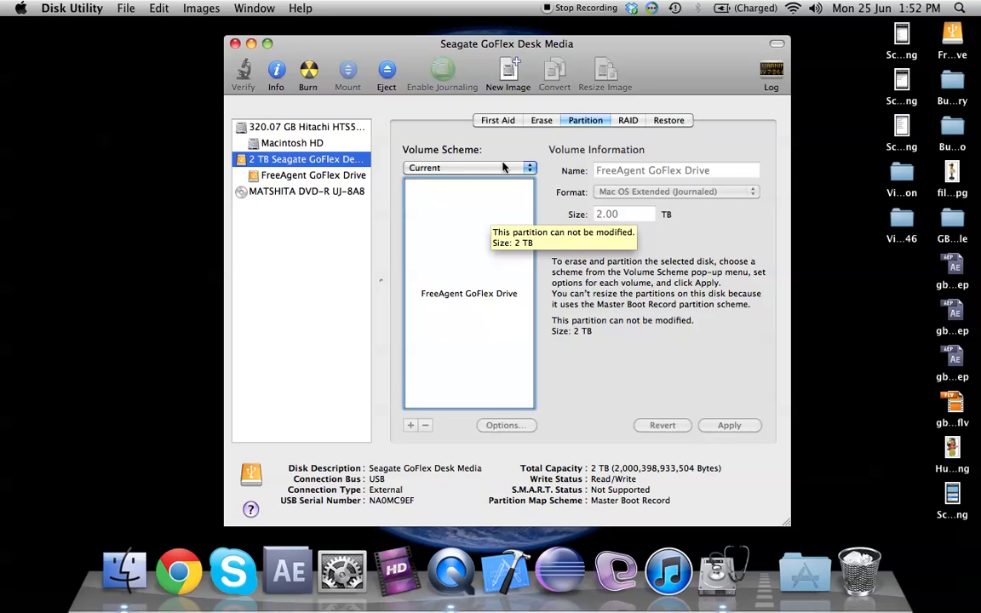
pyautogui.click(469, 167)
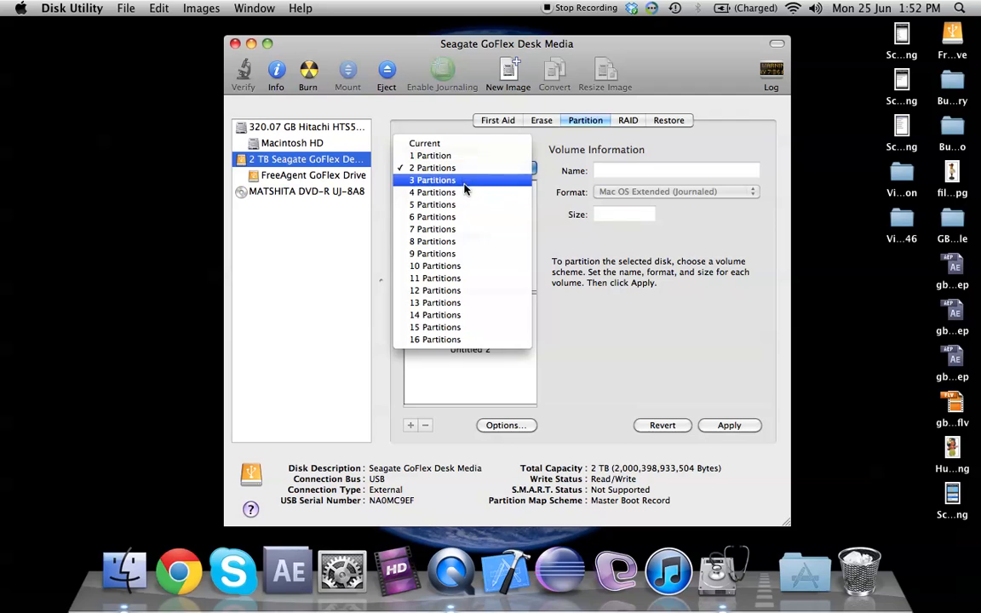
pyautogui.click(432, 180)
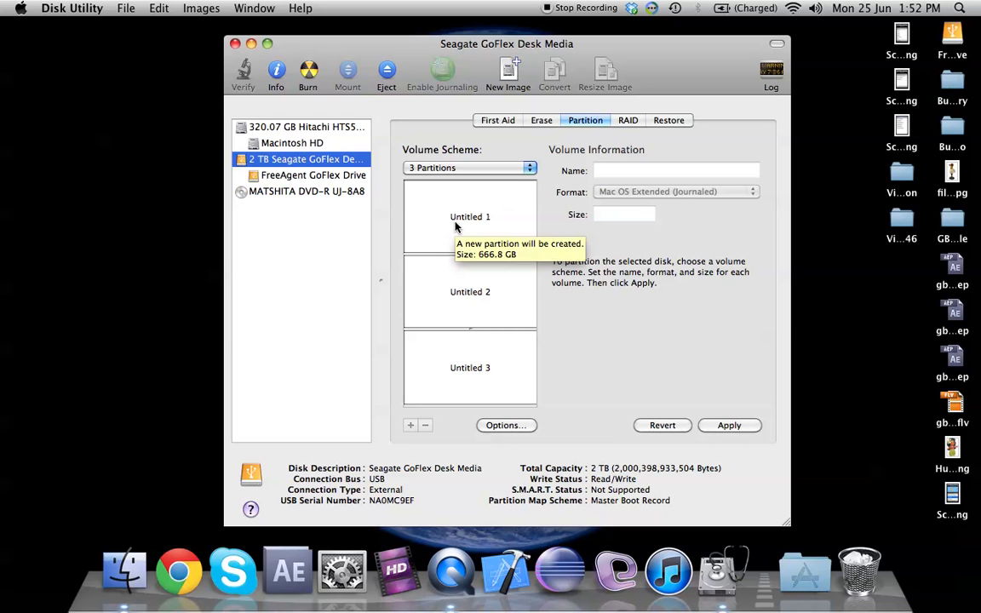
pyautogui.moveTo(487, 313)
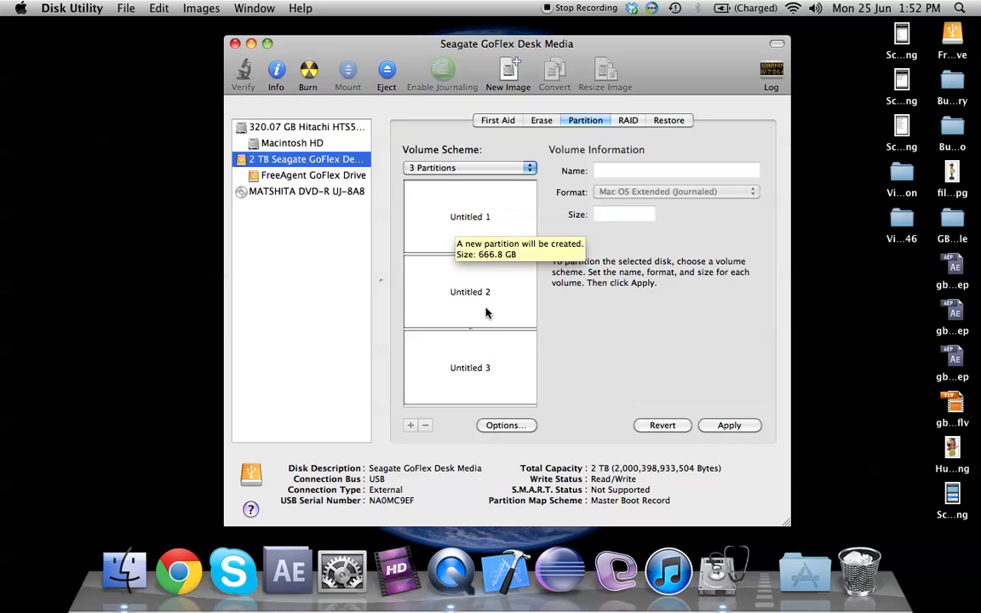
pyautogui.moveTo(494, 309)
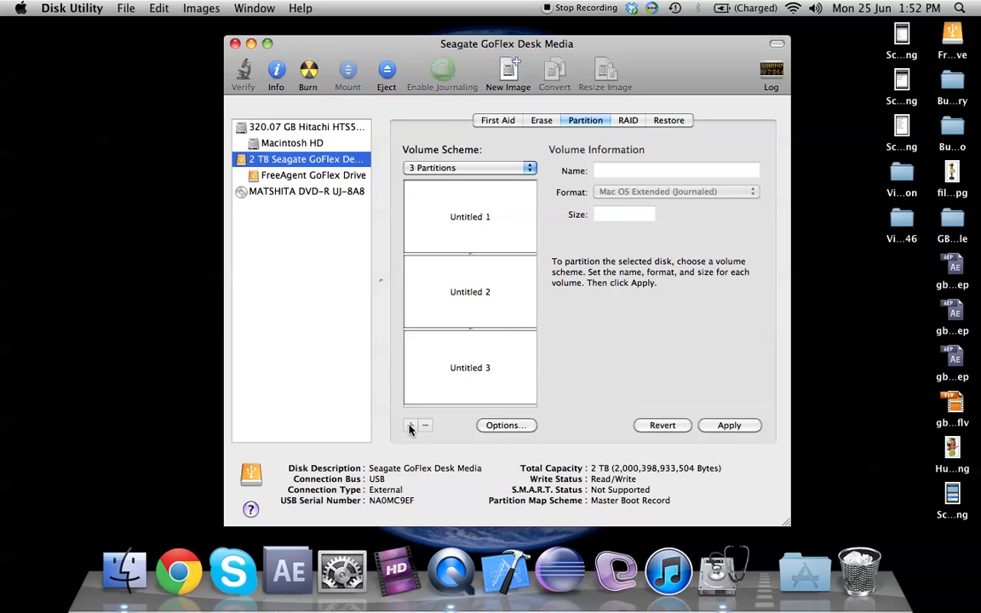
pyautogui.moveTo(473, 263)
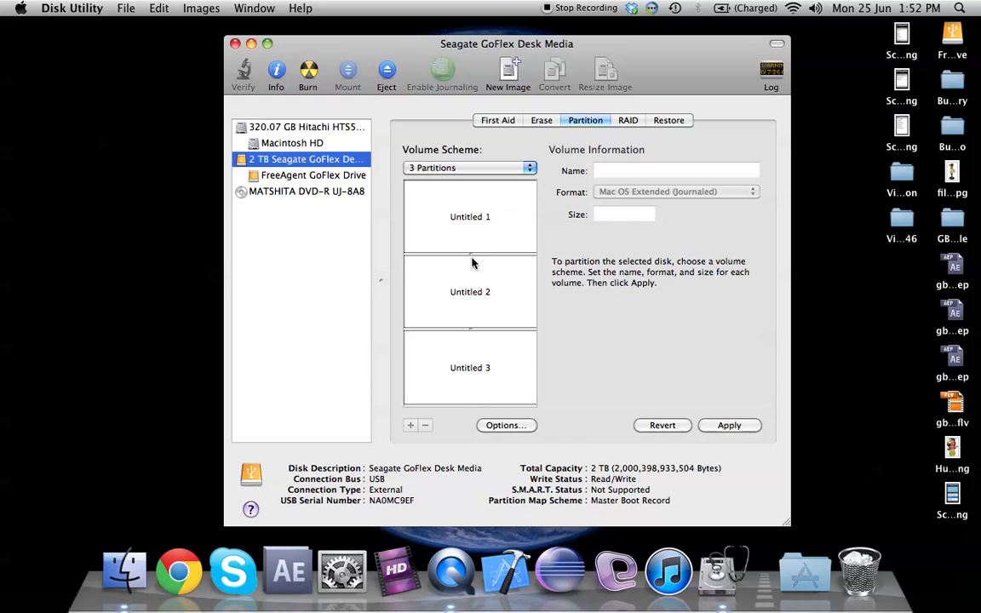
pyautogui.moveTo(482, 360)
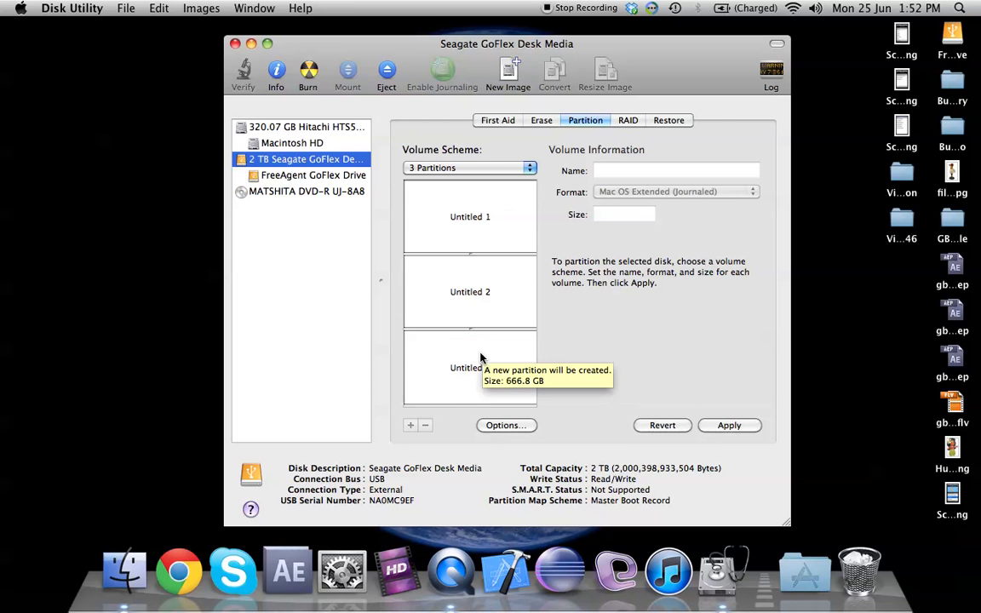
# Rename Untitled 1 to 'Time Machine' and give it a size of 320 GB.
pyautogui.click(470, 216)
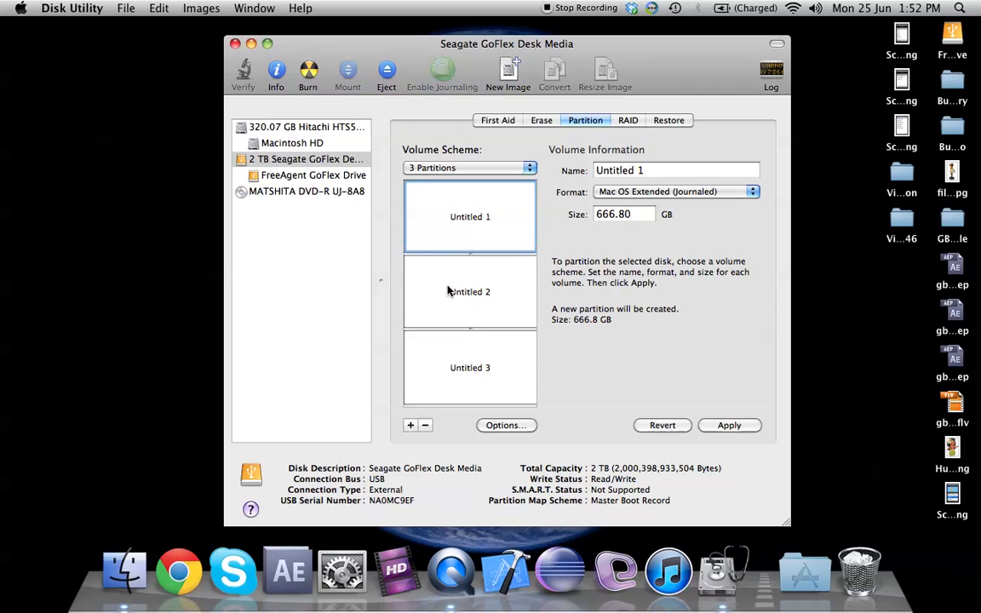
pyautogui.moveTo(458, 261)
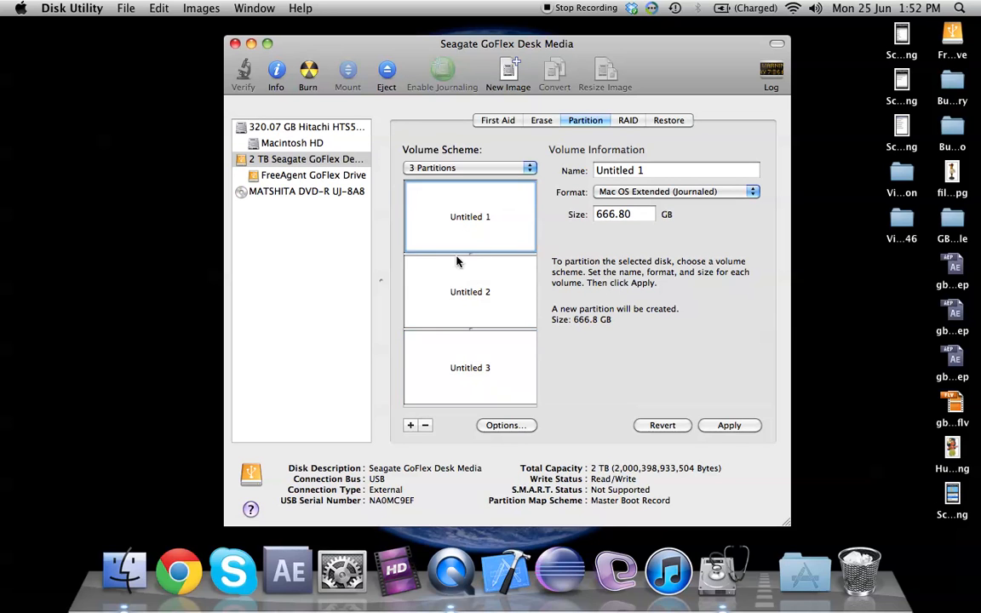
pyautogui.moveTo(458, 228)
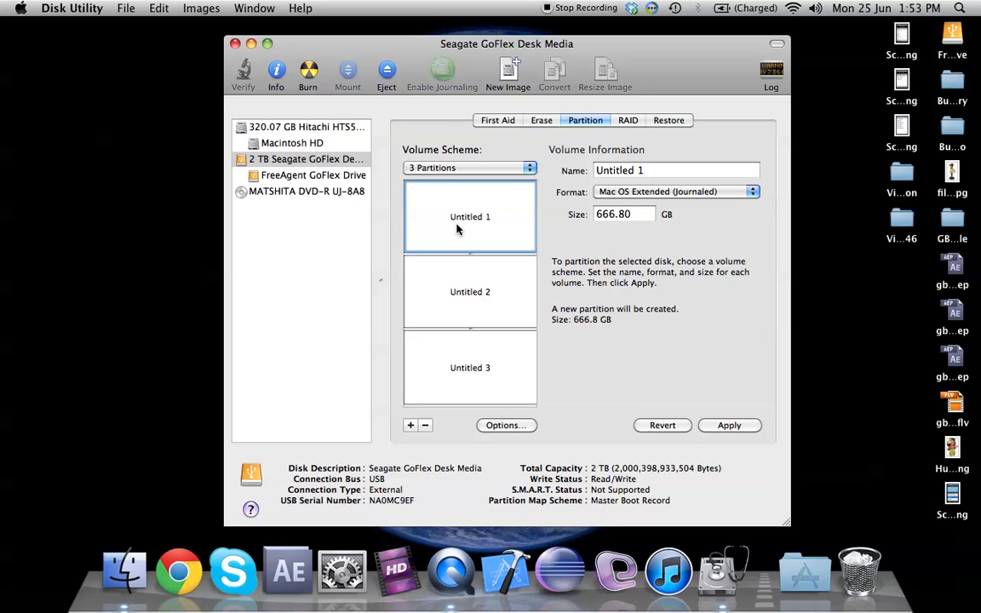
pyautogui.moveTo(644, 207)
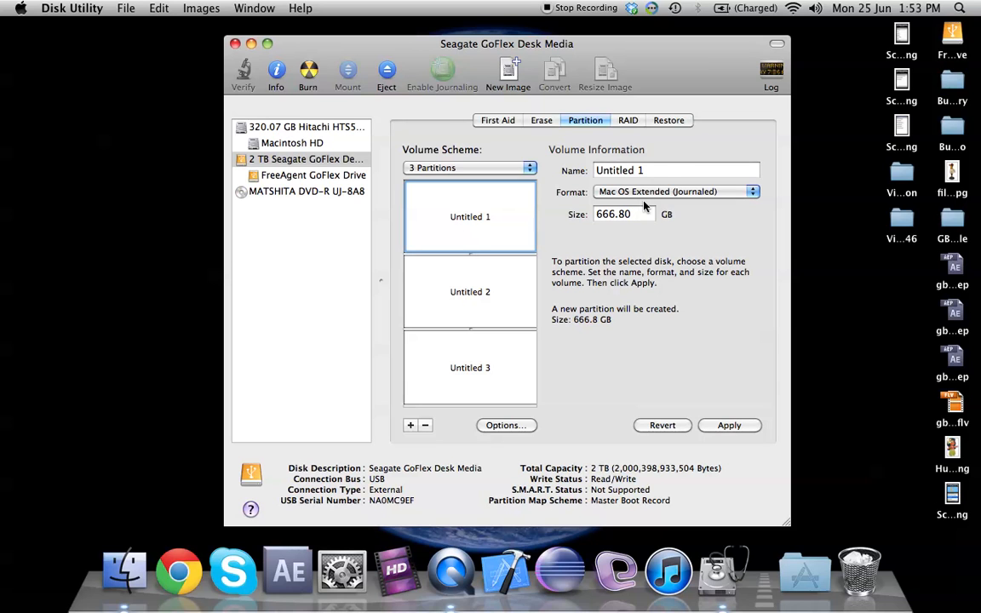
pyautogui.click(673, 170)
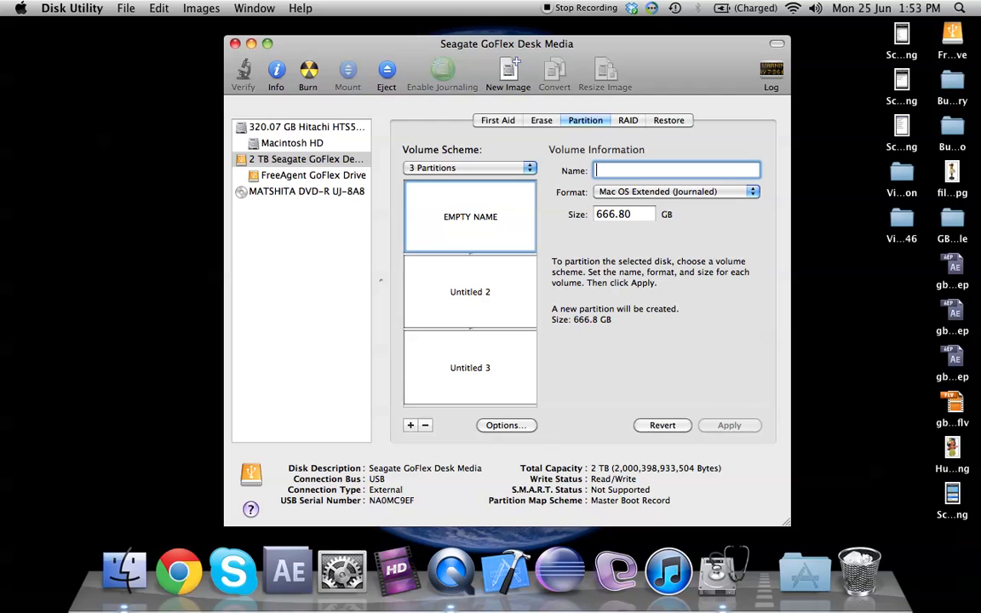
pyautogui.write('Time Machine')
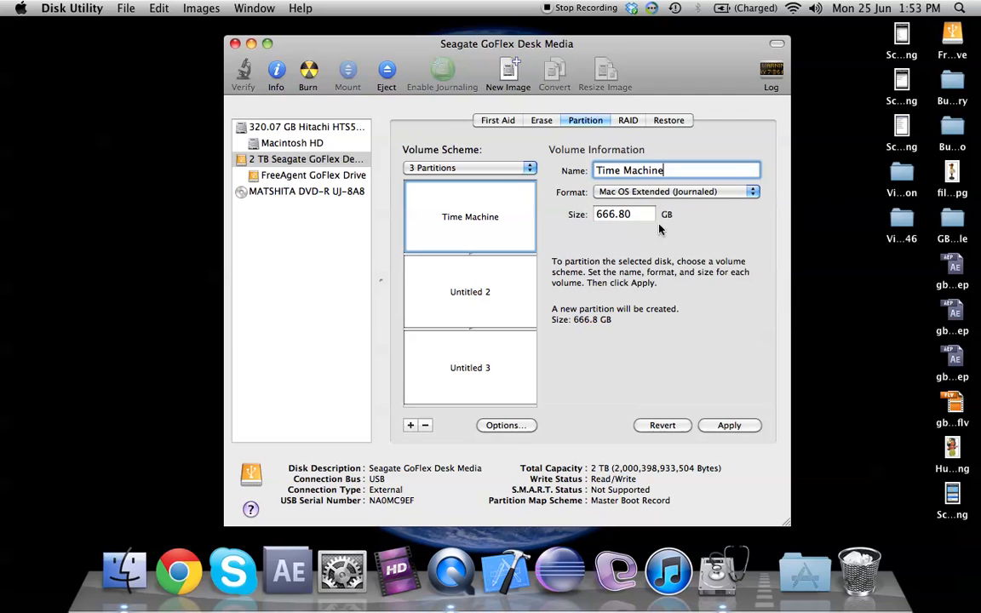
pyautogui.click(624, 213)
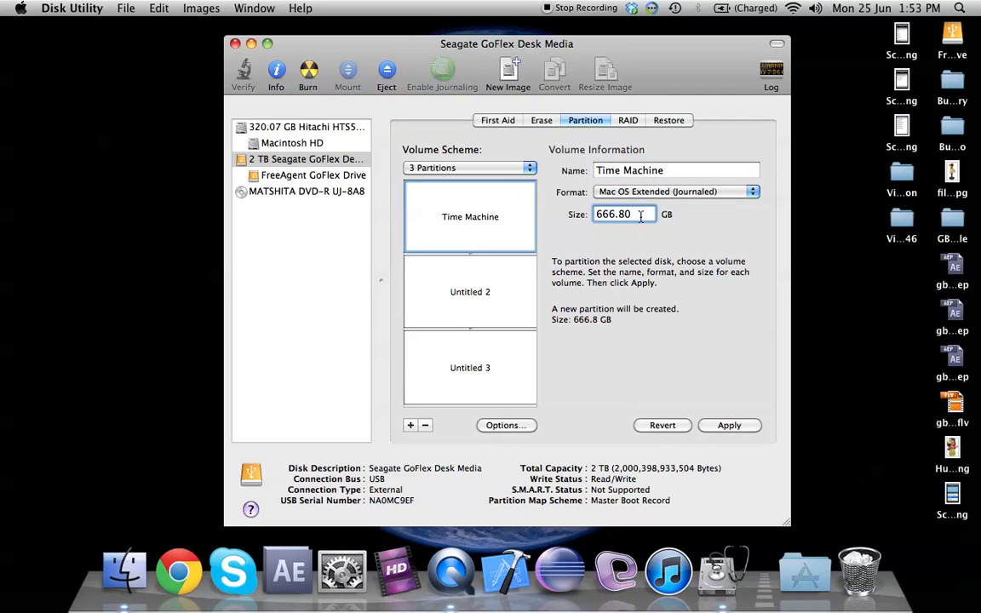
pyautogui.write('320')
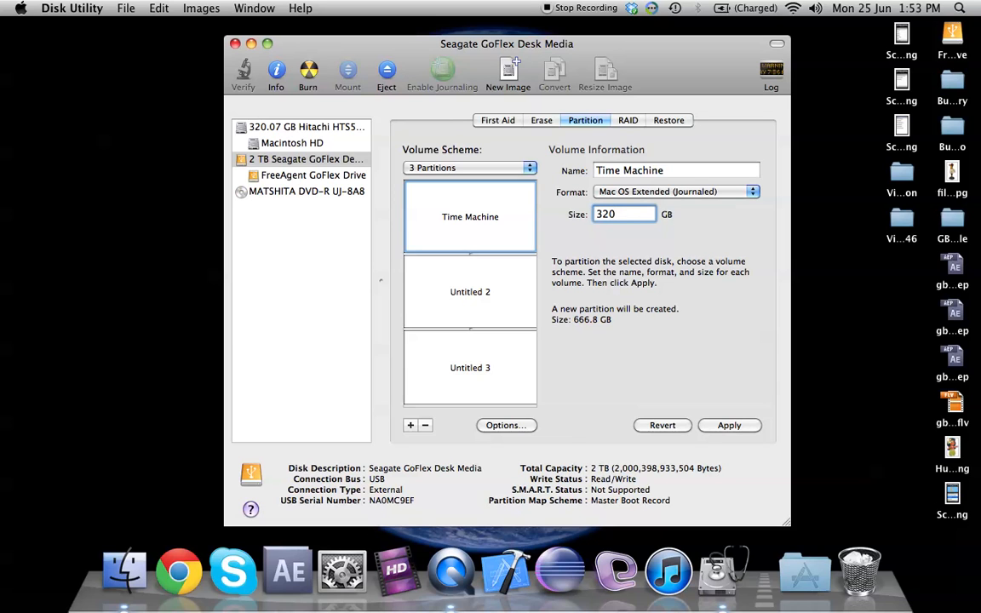
# Check the partitions in turn, then enter a new size for Untitled 2.
pyautogui.click(470, 273)
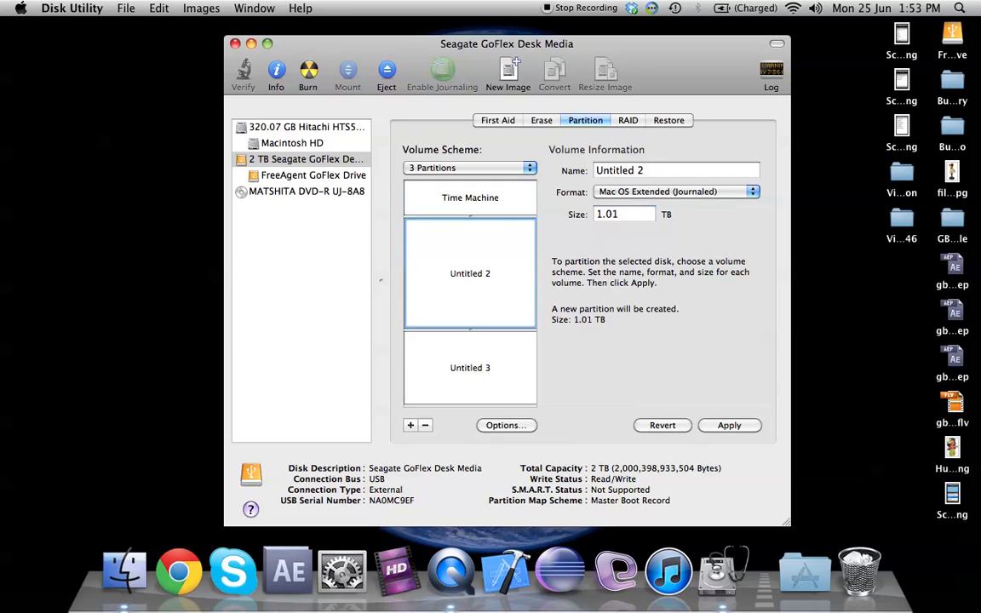
pyautogui.click(469, 368)
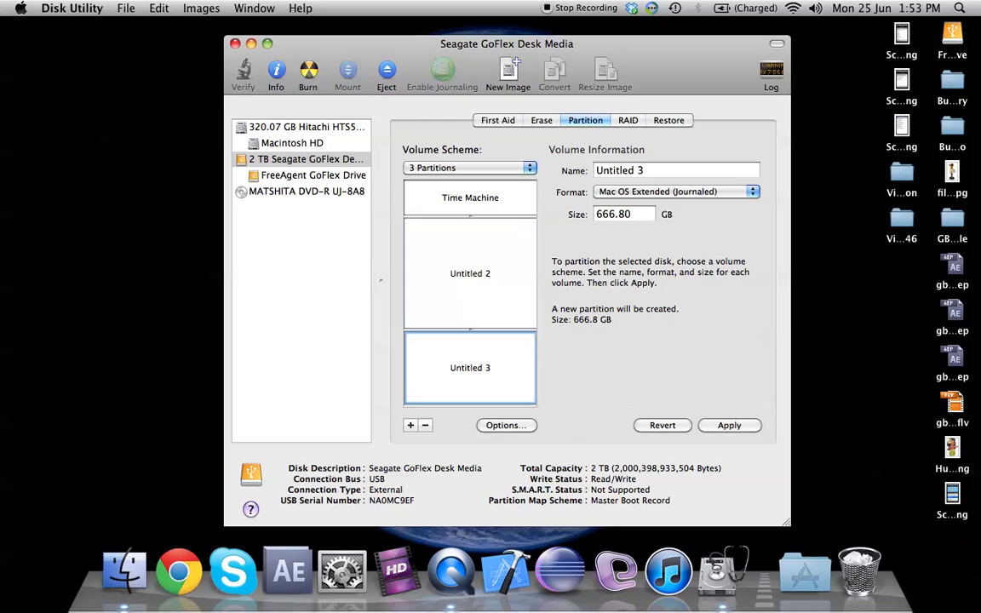
pyautogui.click(469, 273)
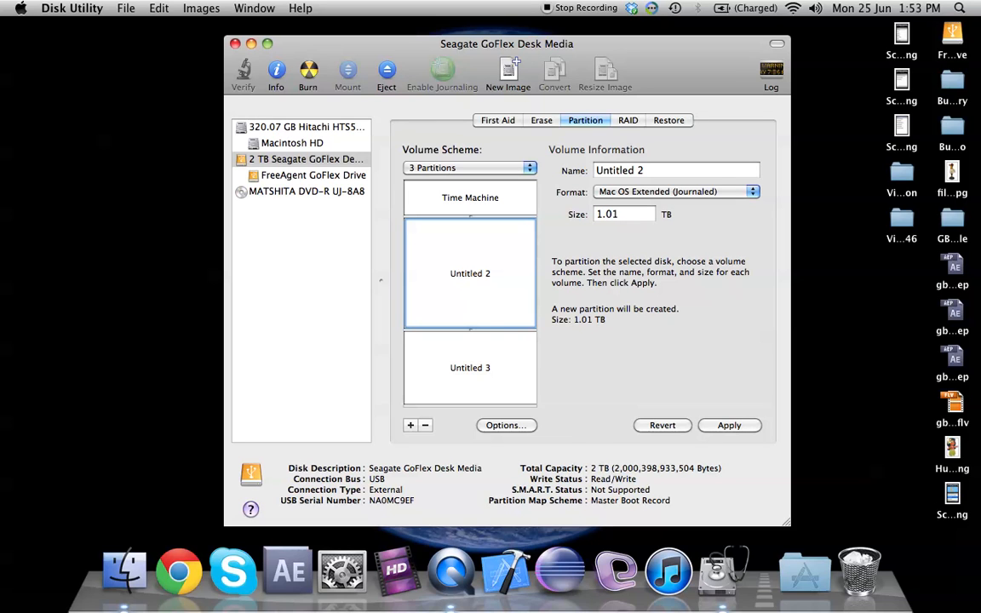
pyautogui.click(470, 368)
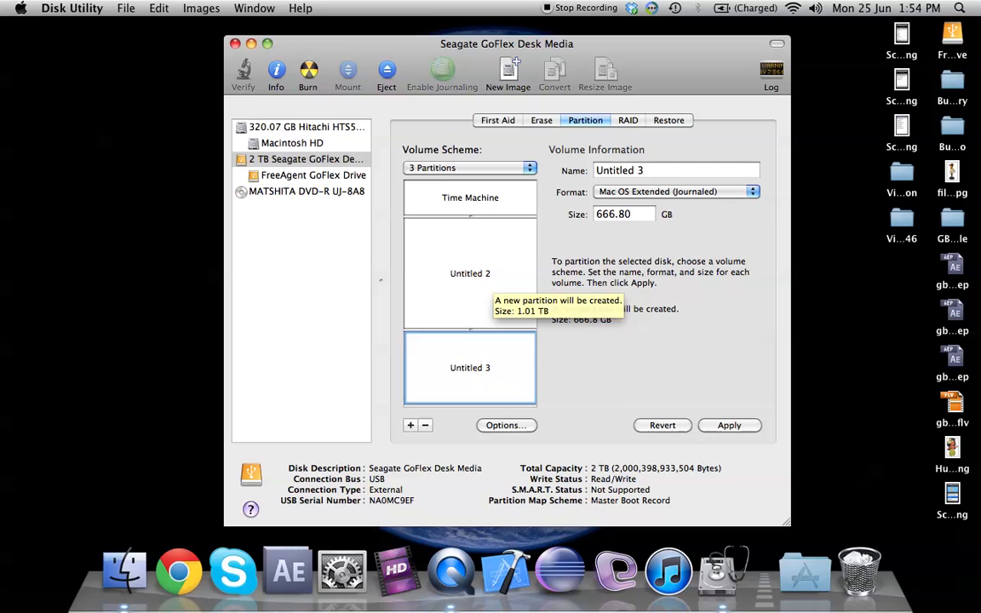
pyautogui.click(470, 272)
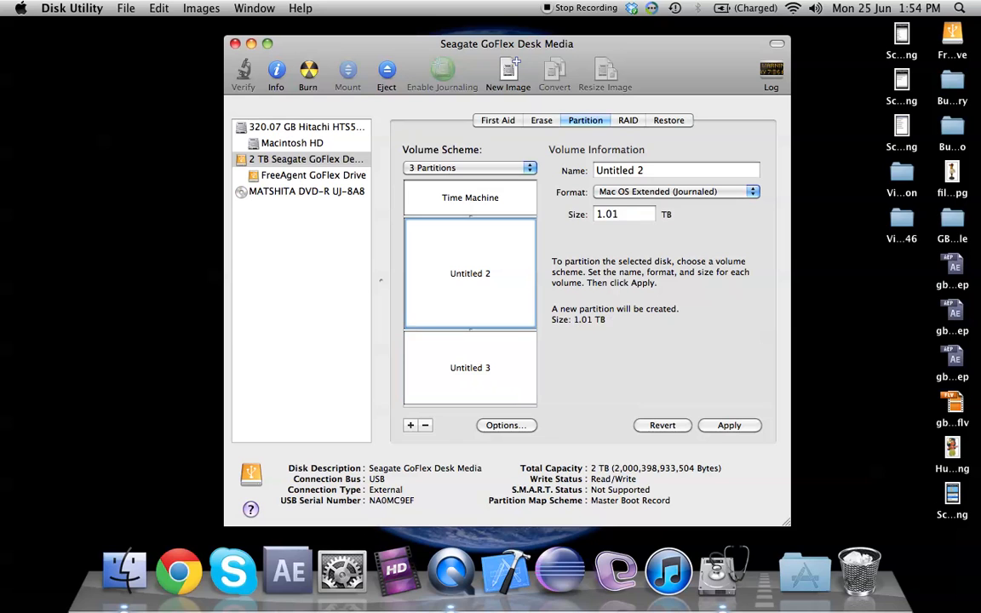
pyautogui.click(470, 197)
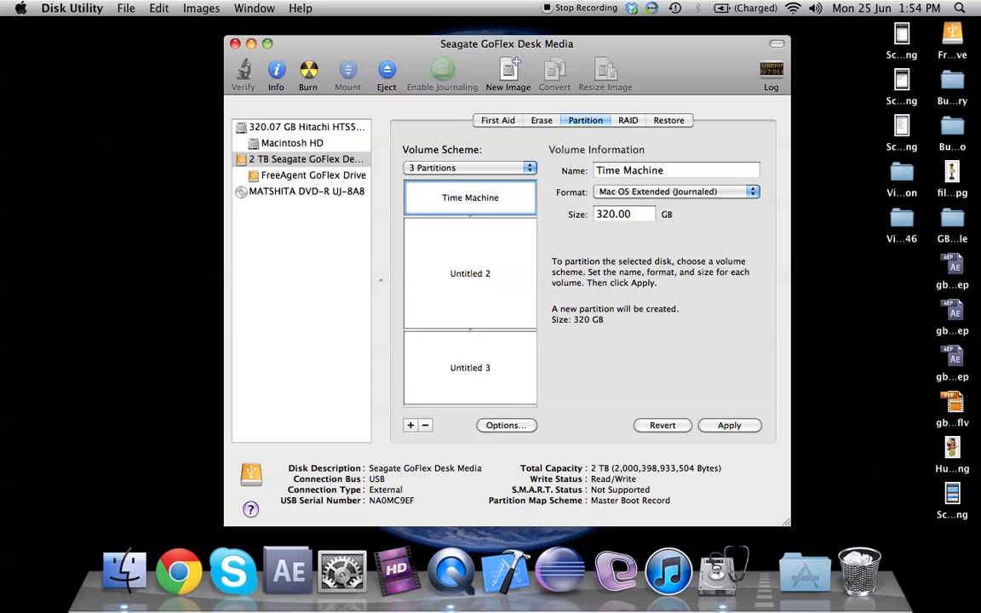
pyautogui.click(469, 273)
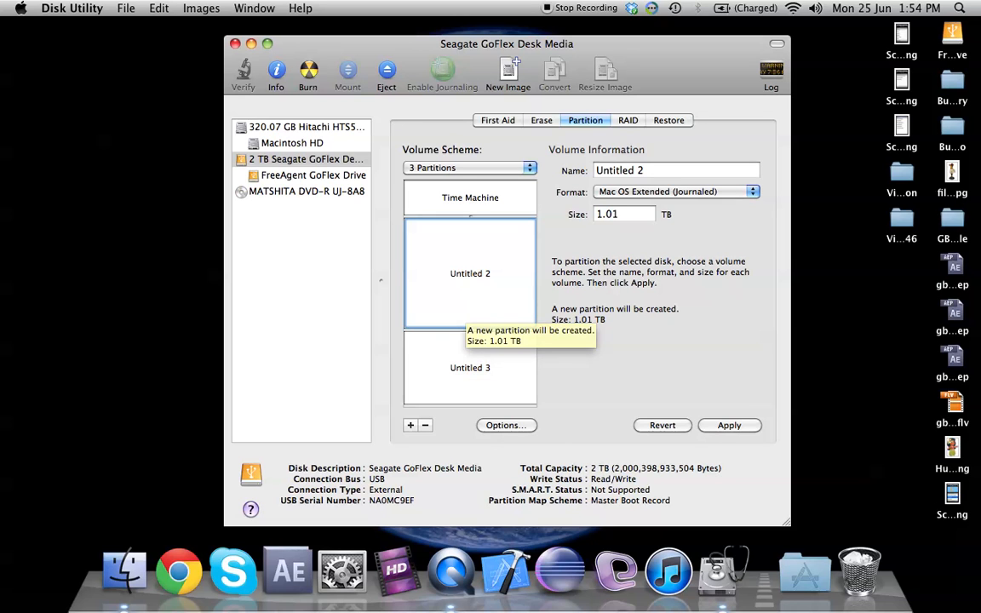
pyautogui.write('84')
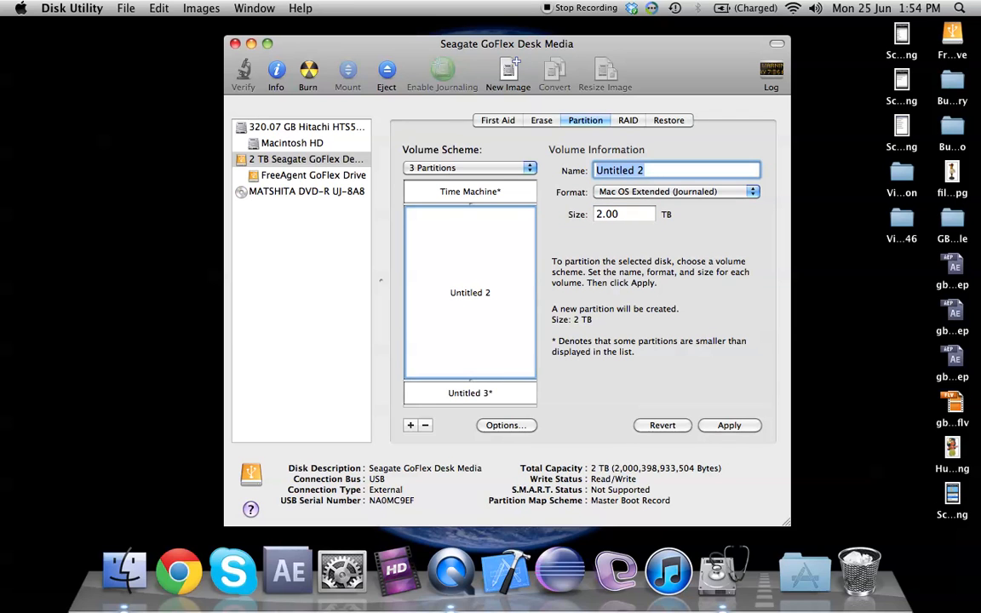
# Name the second partition Mac and size it at 0.84 TB.
pyautogui.write('Mac')
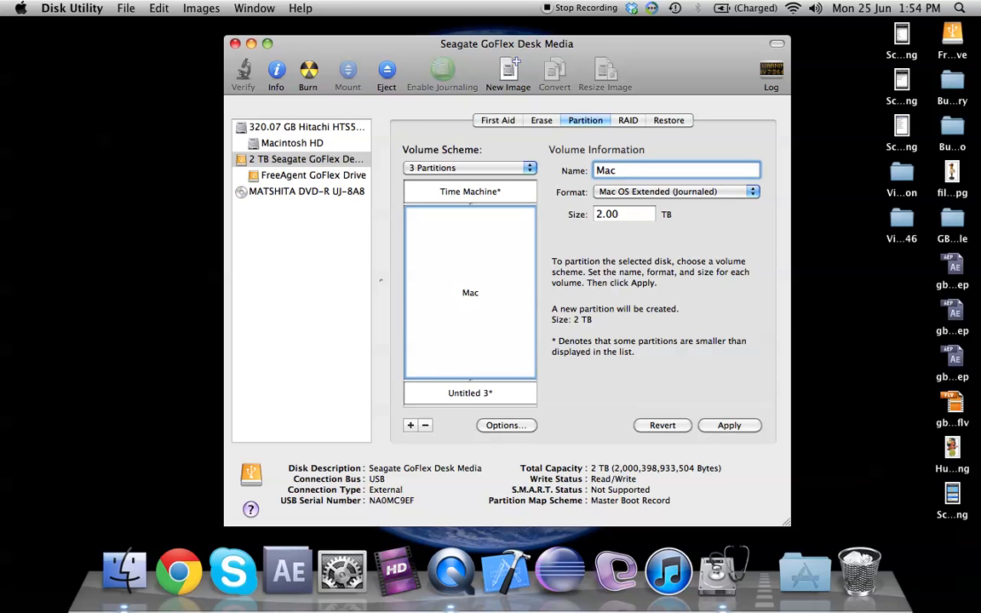
pyautogui.click(622, 214)
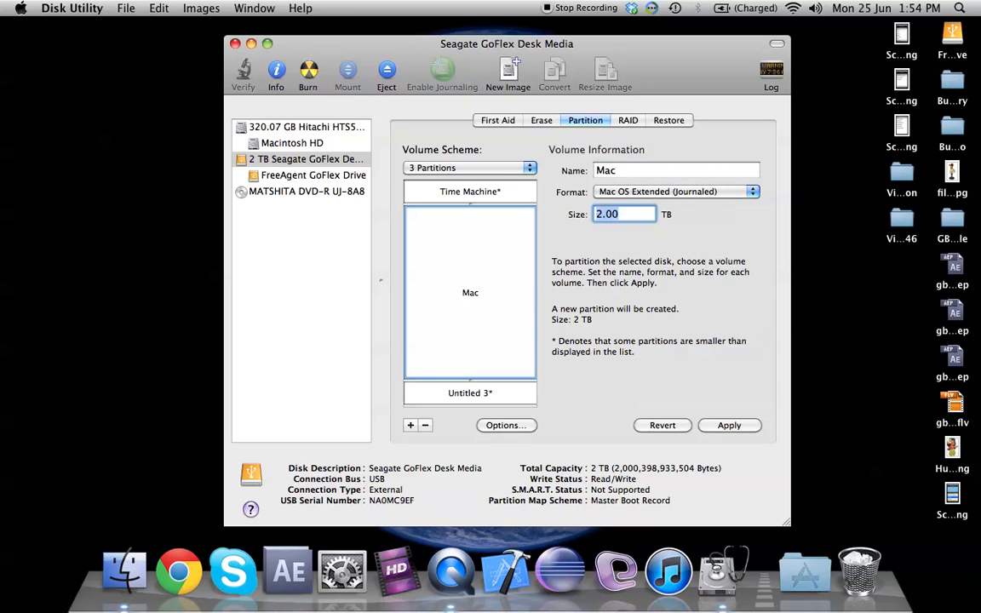
pyautogui.write('.84')
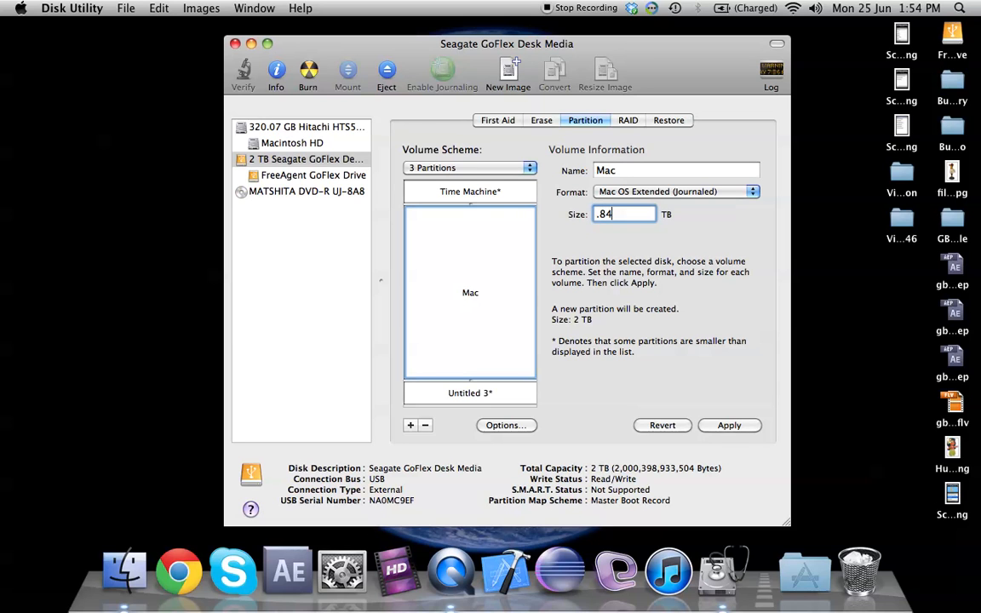
pyautogui.click(470, 348)
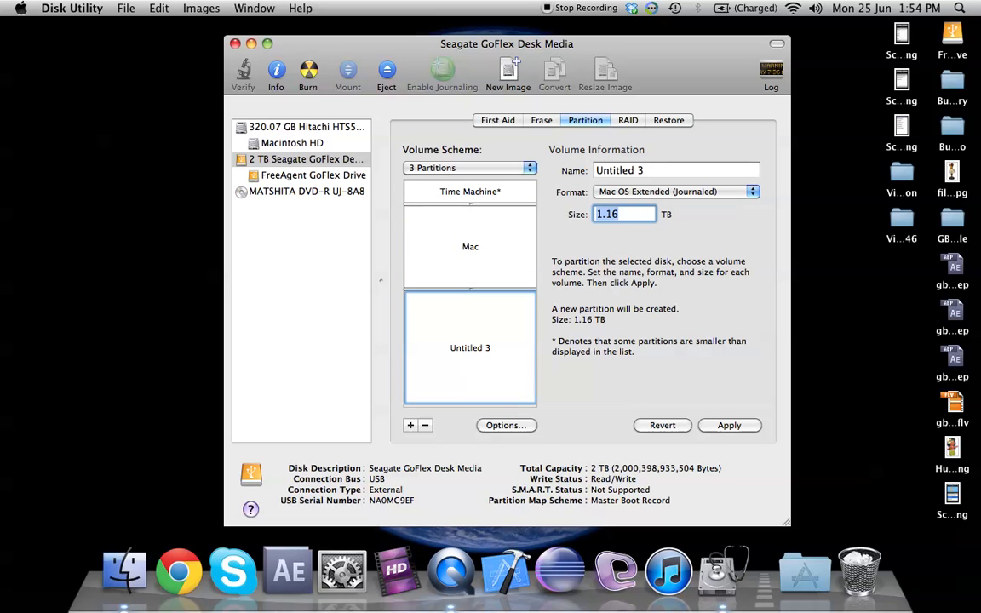
# Size the third partition at 0.84 TB and name it Windows.
pyautogui.write('.84')
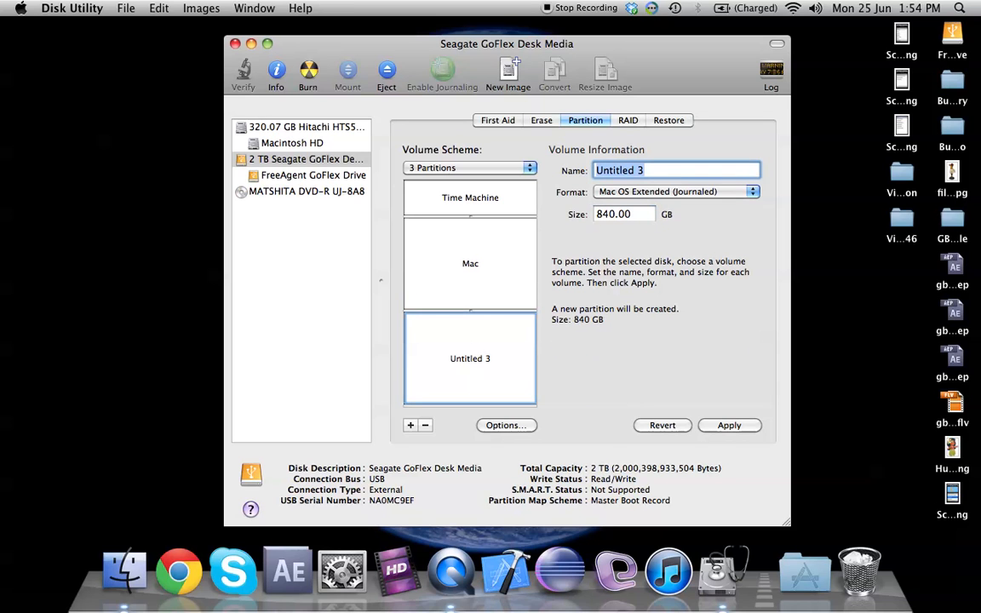
pyautogui.write('W')
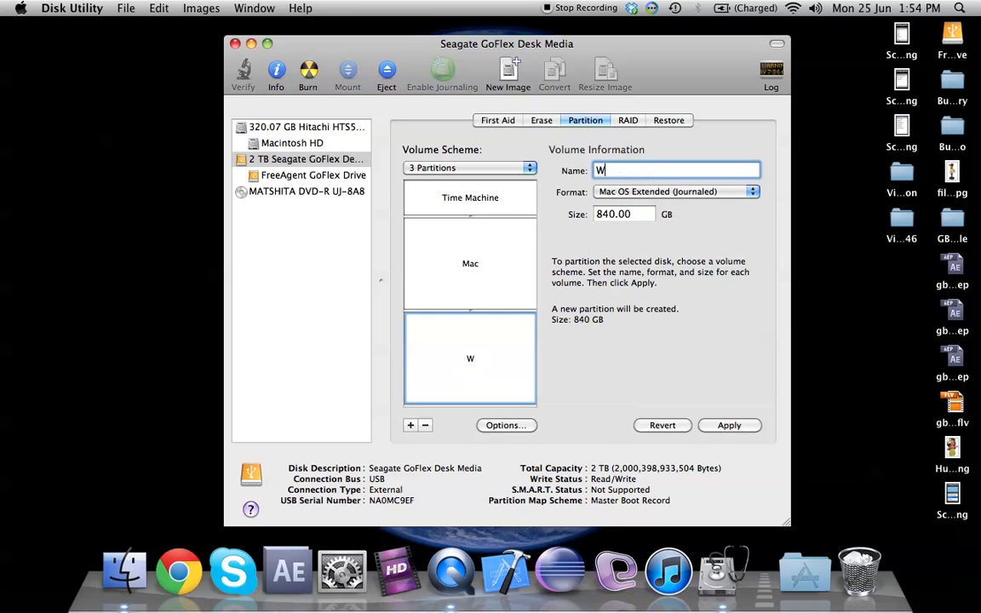
pyautogui.write('indow')
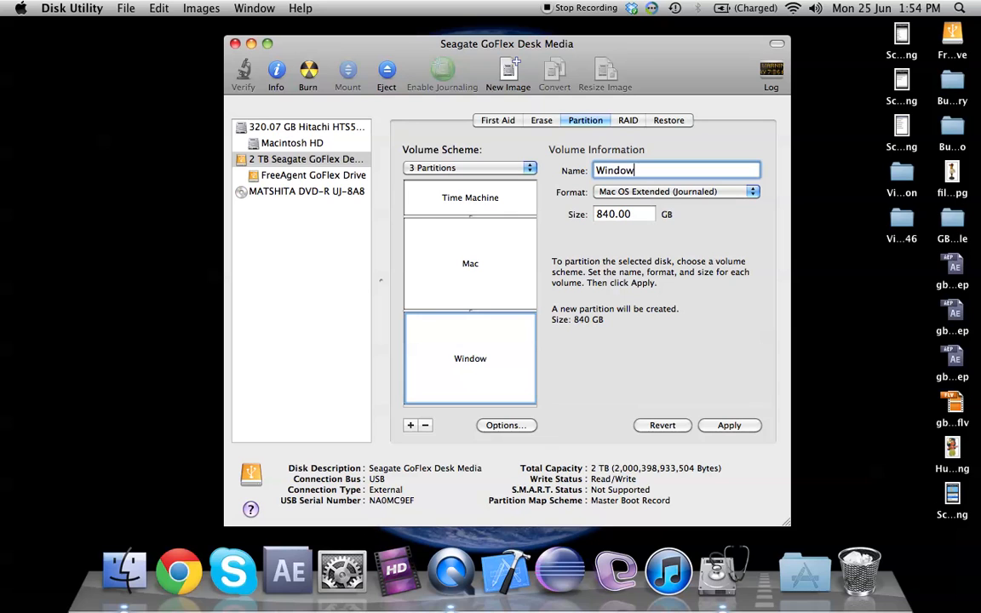
# Review the Mac, Windows and Time Machine partition sizes.
pyautogui.click(470, 263)
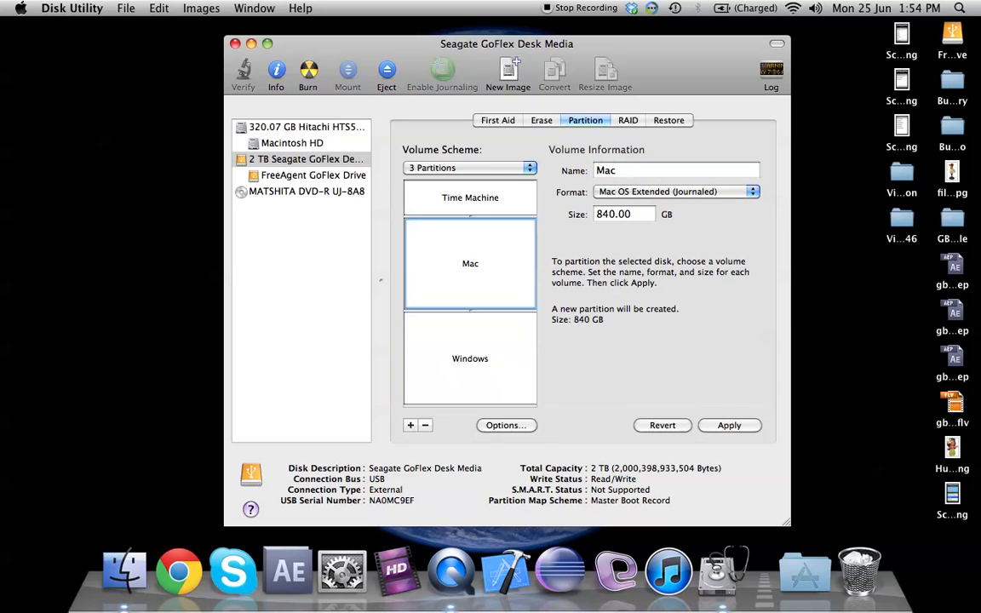
pyautogui.click(469, 358)
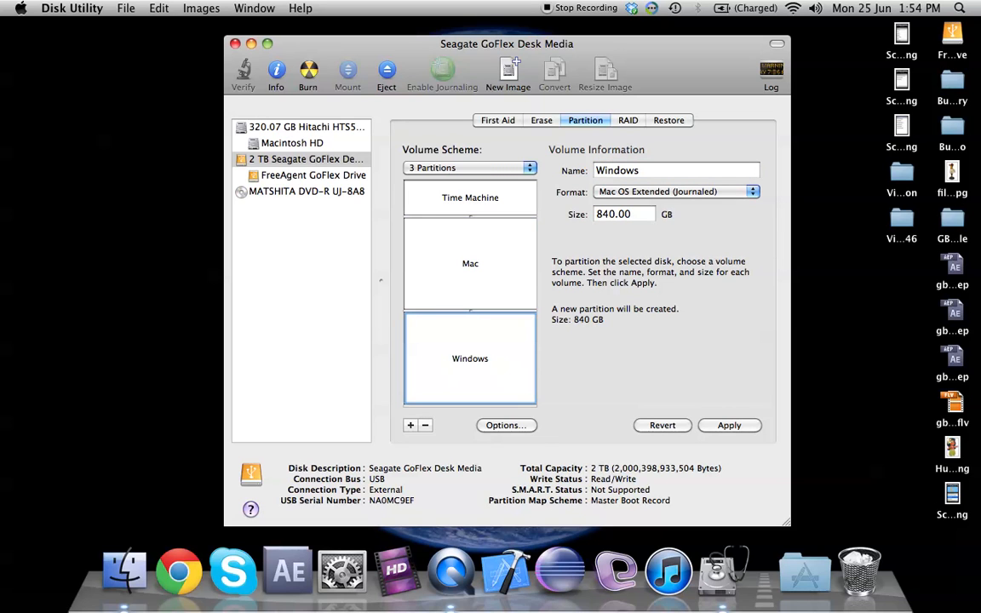
pyautogui.click(470, 264)
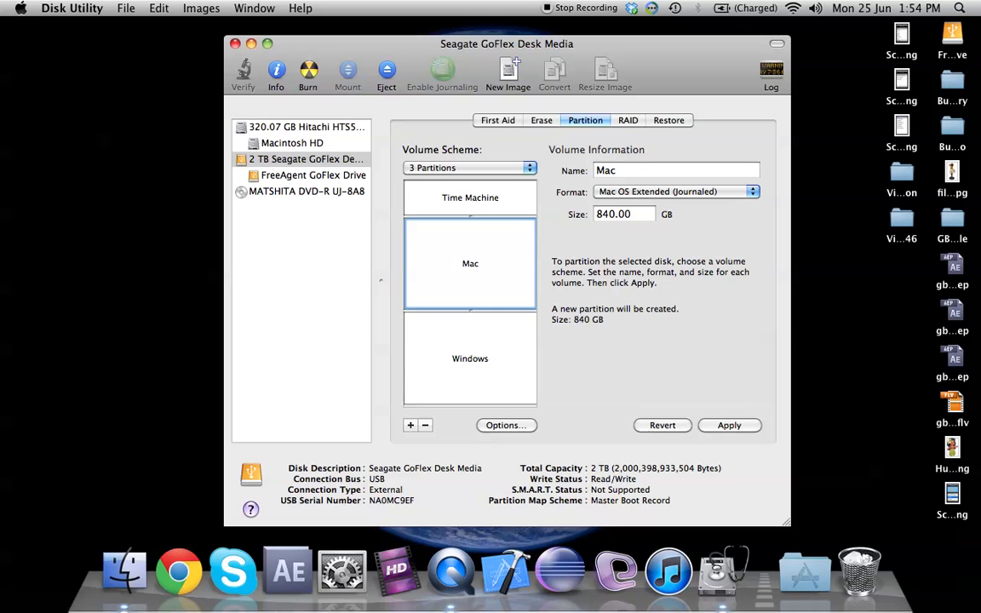
pyautogui.click(469, 197)
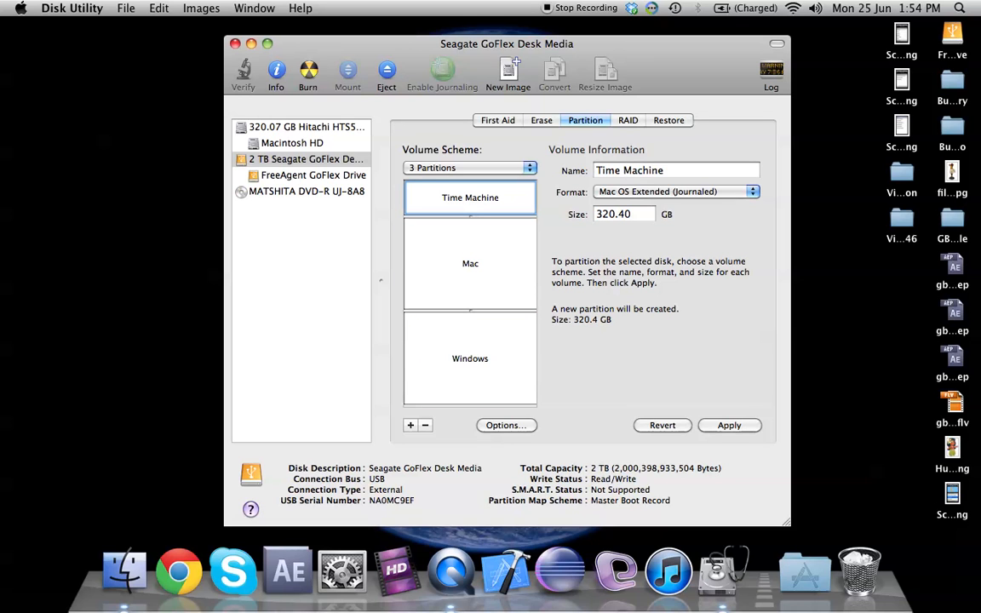
pyautogui.click(469, 263)
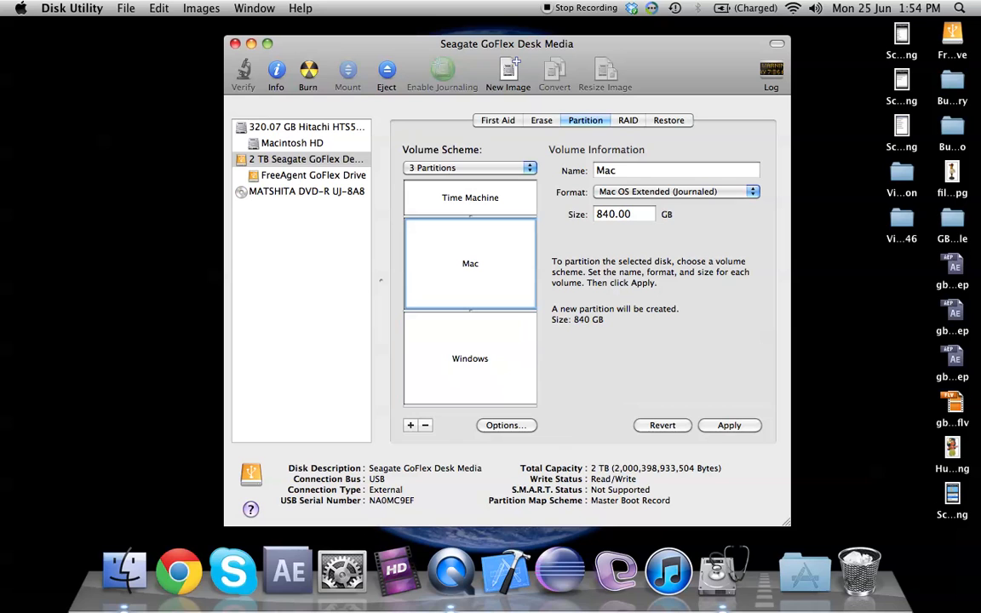
pyautogui.click(470, 196)
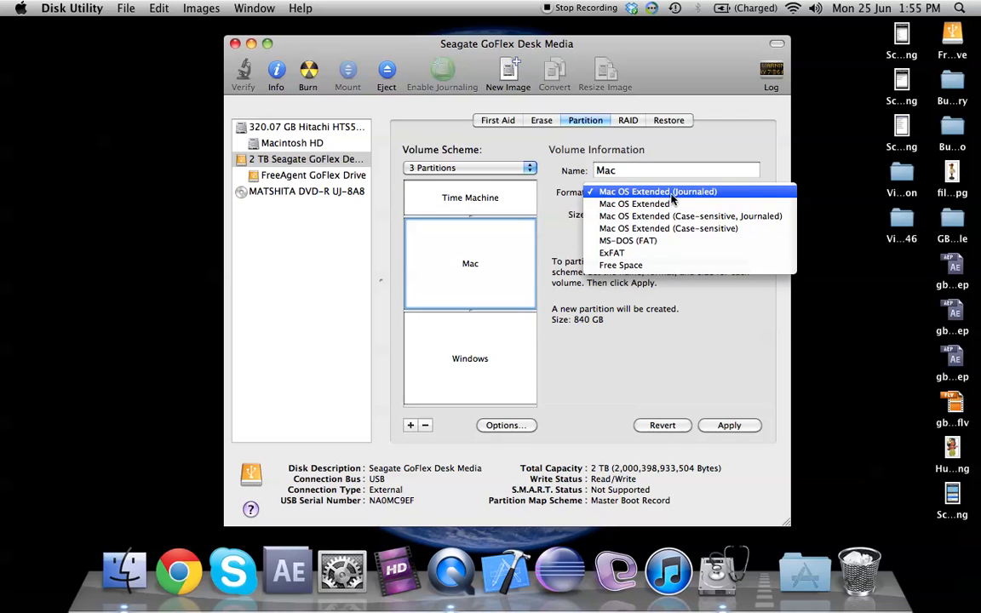
# Keep Mac's journaled Mac format and set the Windows partition to MS-DOS (FAT).
pyautogui.click(657, 191)
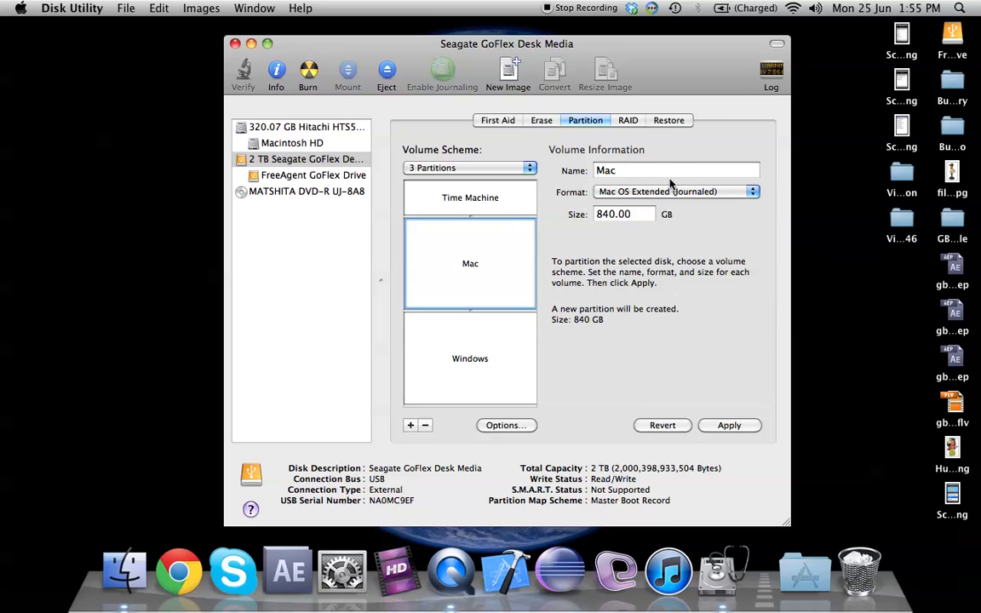
pyautogui.click(469, 197)
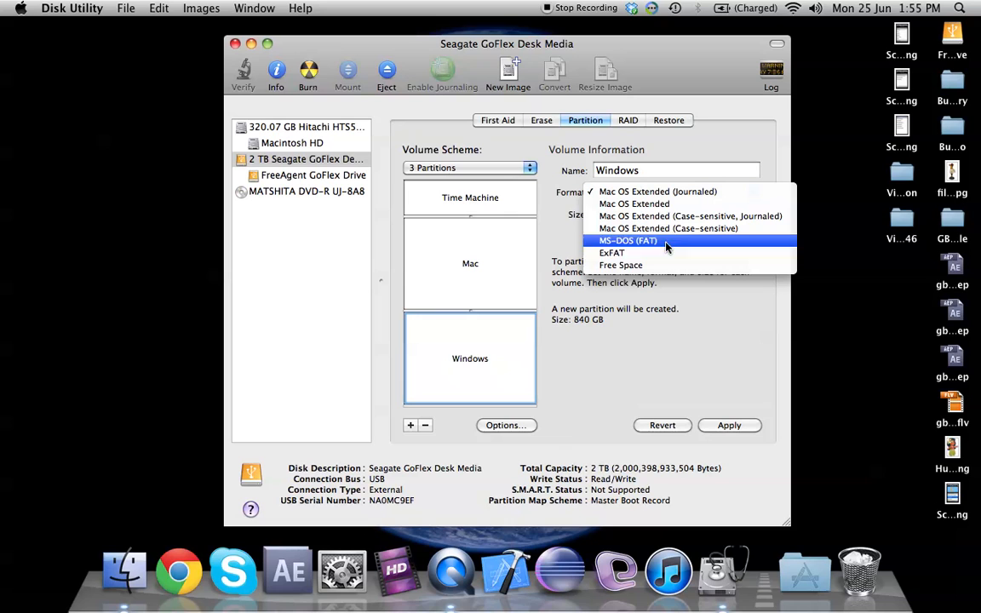
pyautogui.moveTo(677, 244)
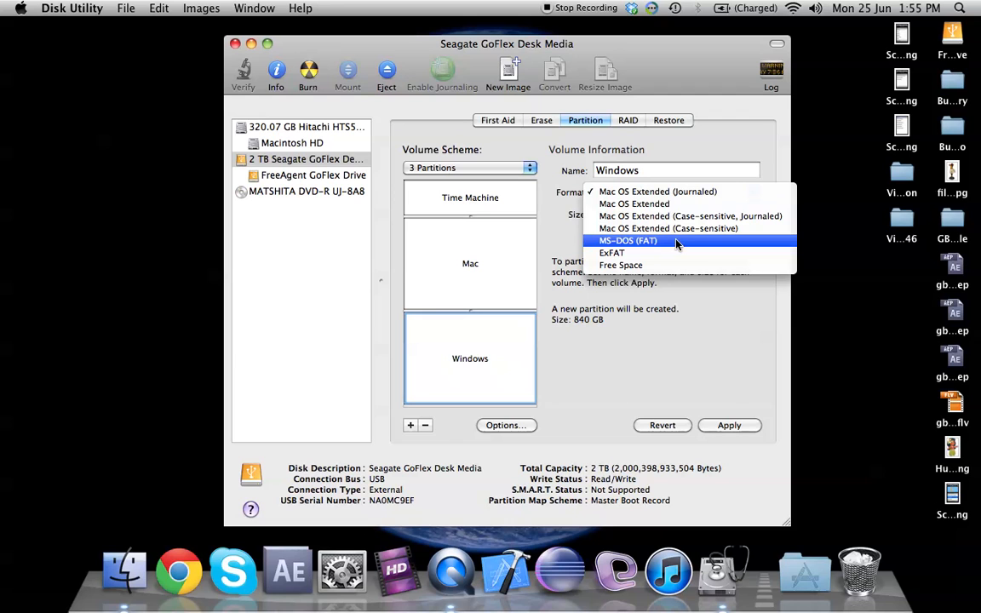
pyautogui.click(627, 241)
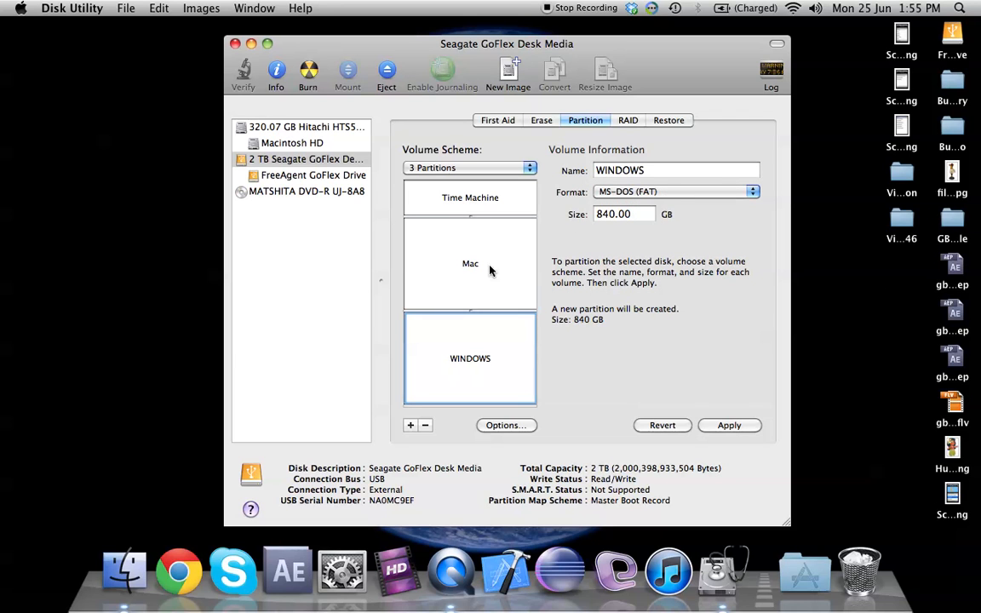
pyautogui.click(470, 197)
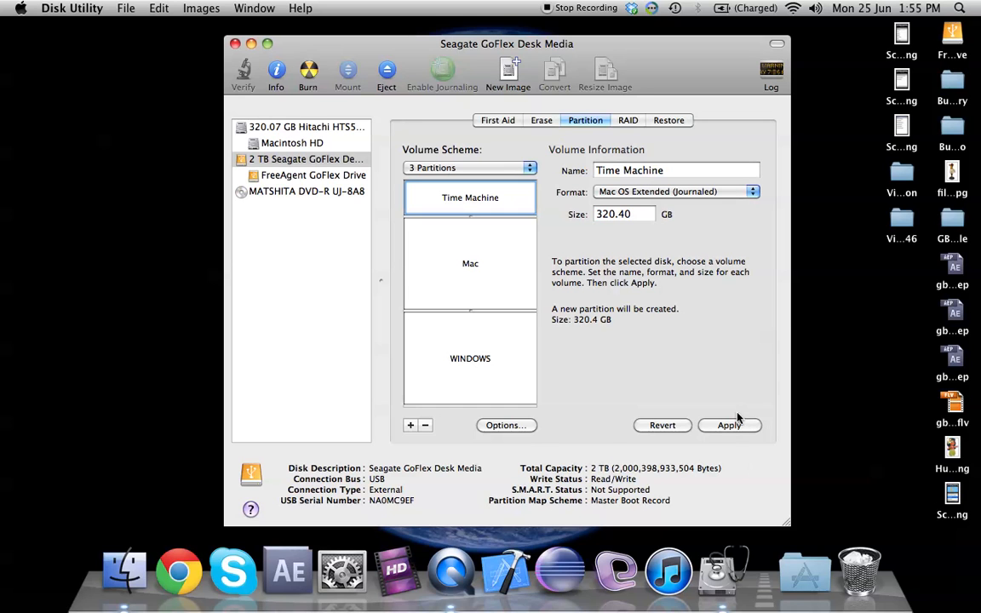
# Apply the Time Machine, Mac and WINDOWS layout and confirm erasing the GoFlex drive.
pyautogui.click(729, 425)
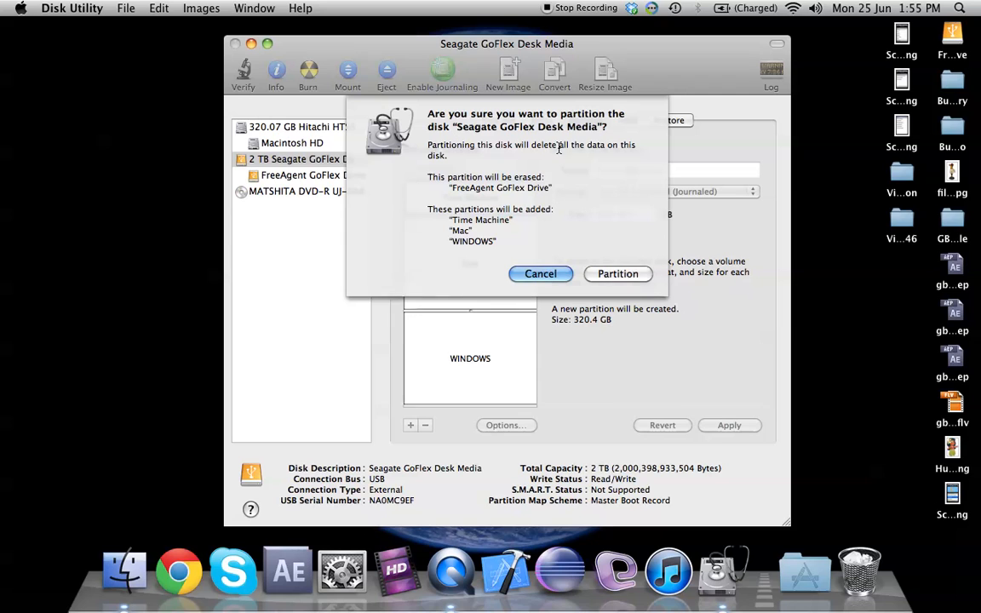
pyautogui.moveTo(577, 183)
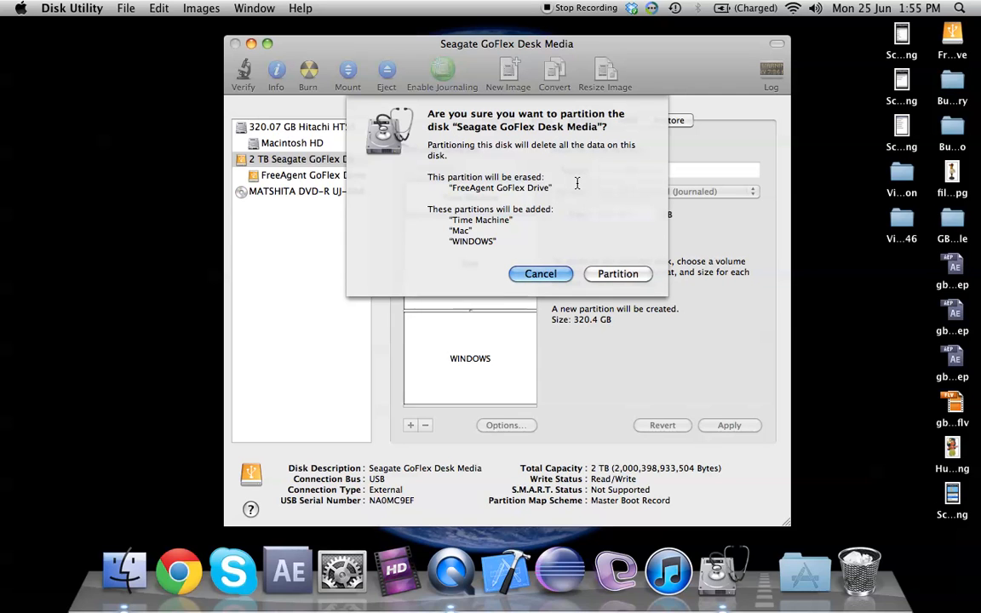
pyautogui.moveTo(575, 205)
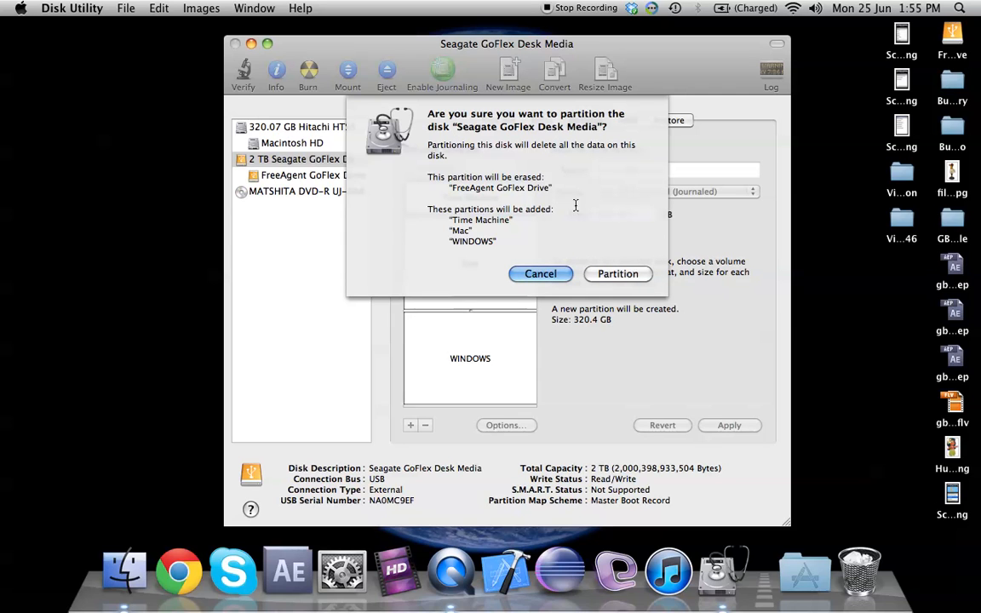
pyautogui.moveTo(618, 273)
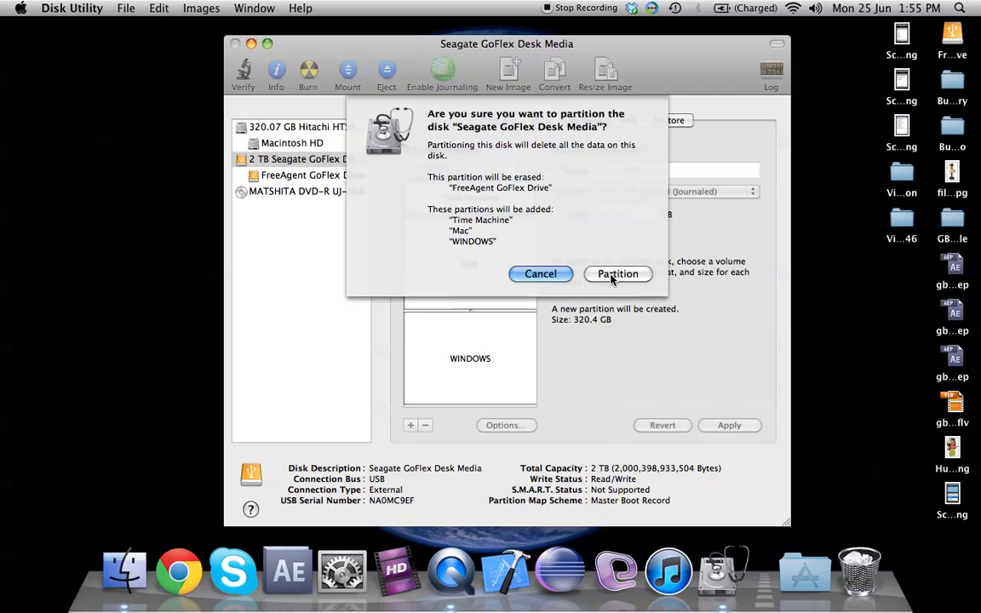
pyautogui.click(618, 273)
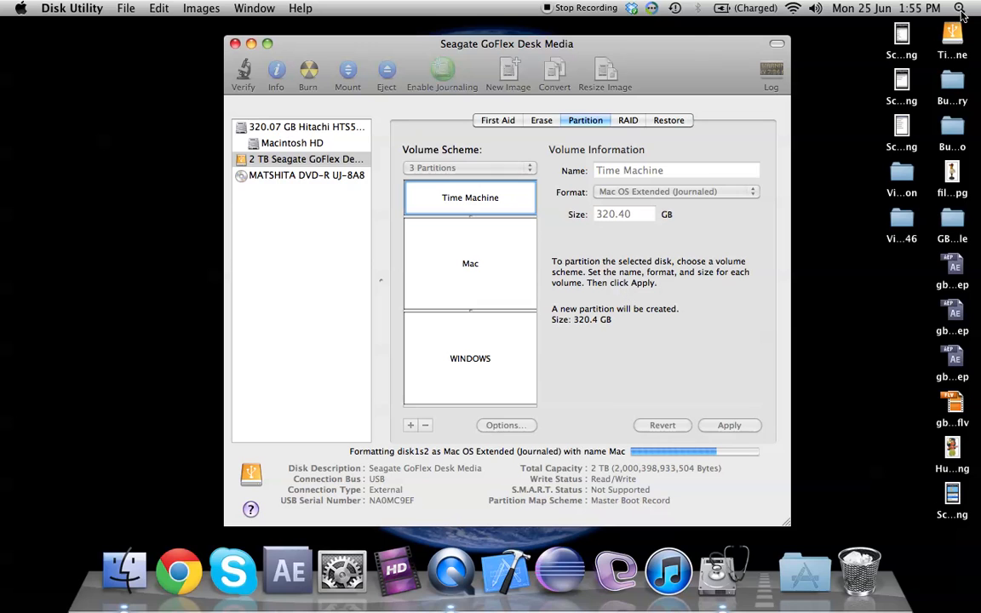
# Search Spotlight for 'time' and launch Time Machine from the results.
pyautogui.click(972, 10)
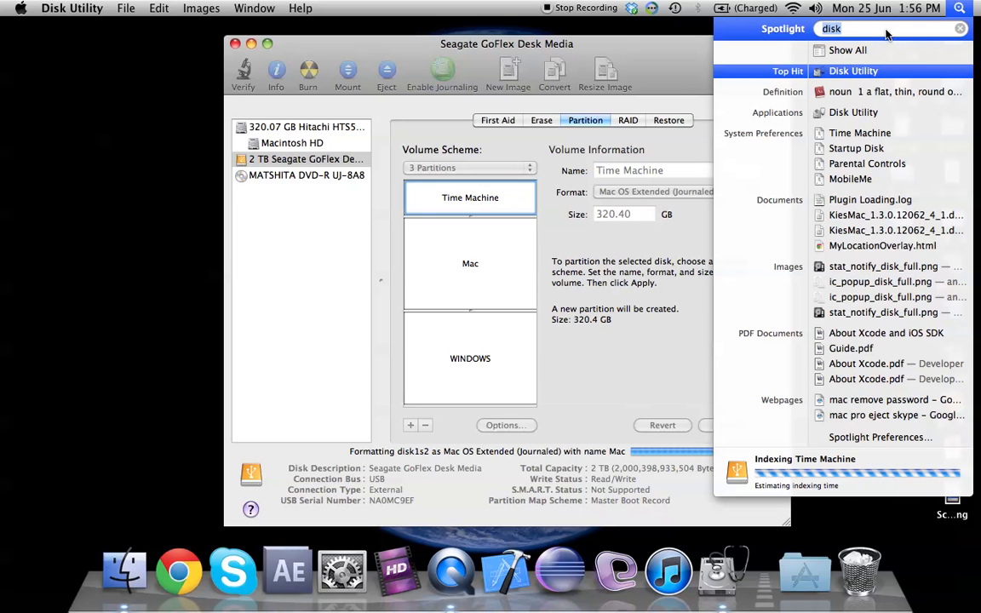
pyautogui.write('time ma')
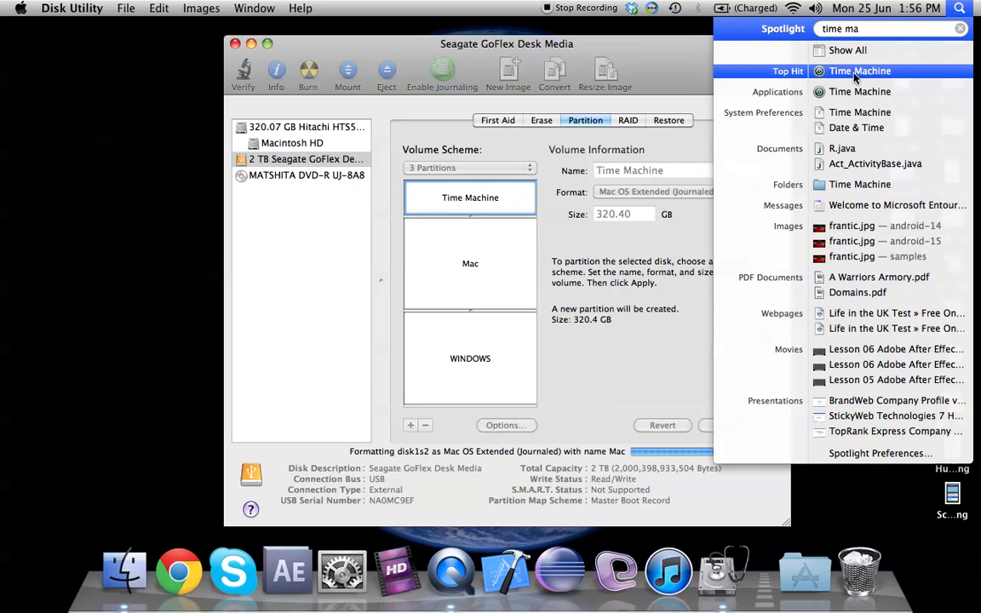
pyautogui.click(866, 71)
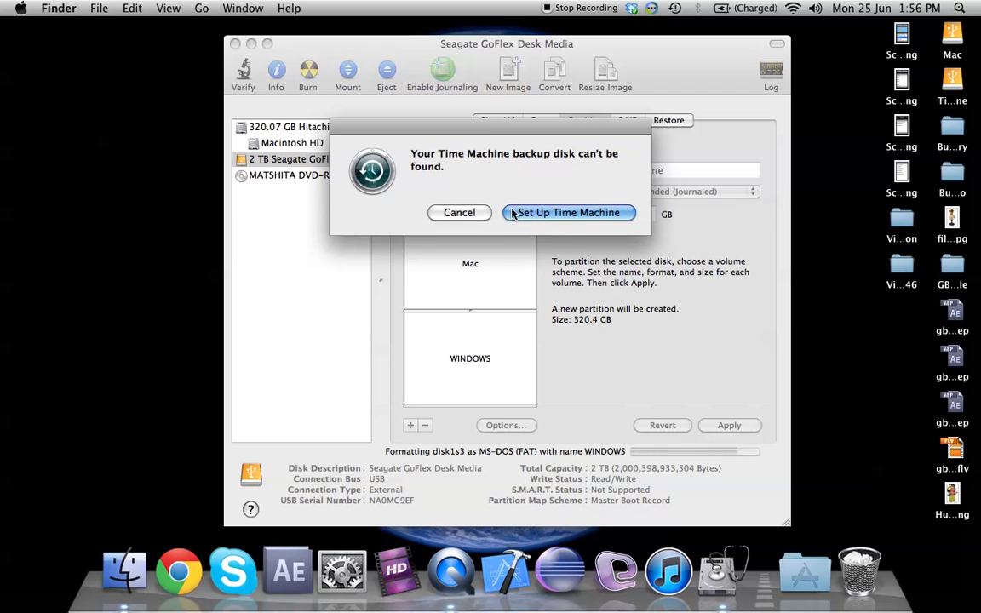
# Open Time Machine setup, switch backups OFF, and go back to Disk Utility.
pyautogui.click(569, 212)
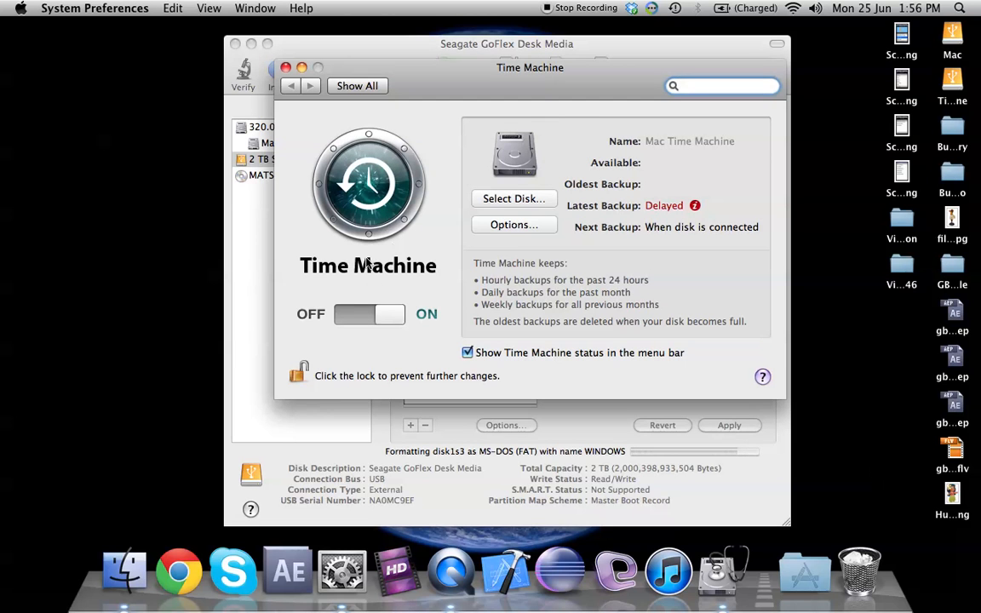
pyautogui.click(350, 314)
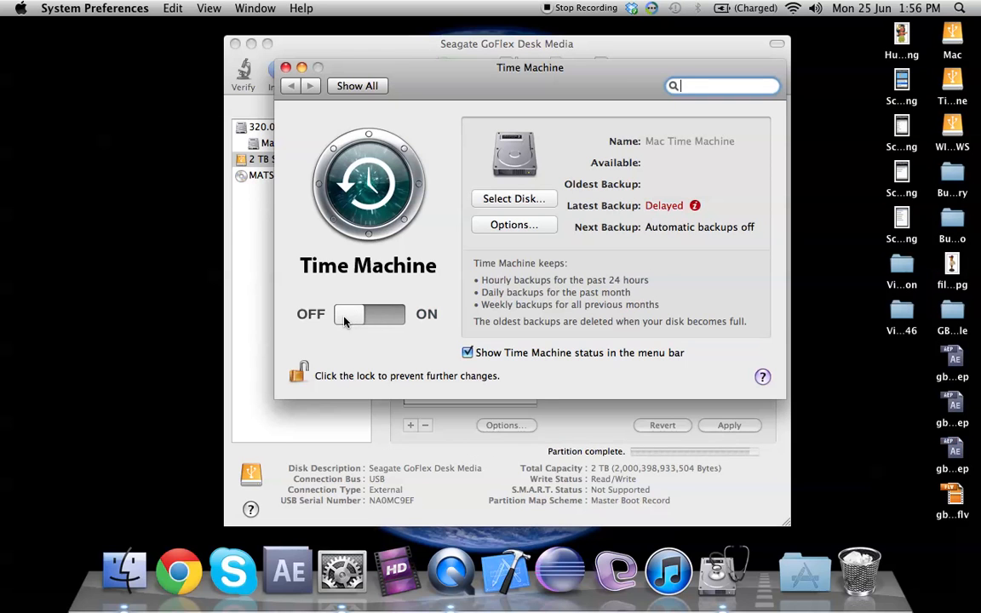
pyautogui.click(369, 314)
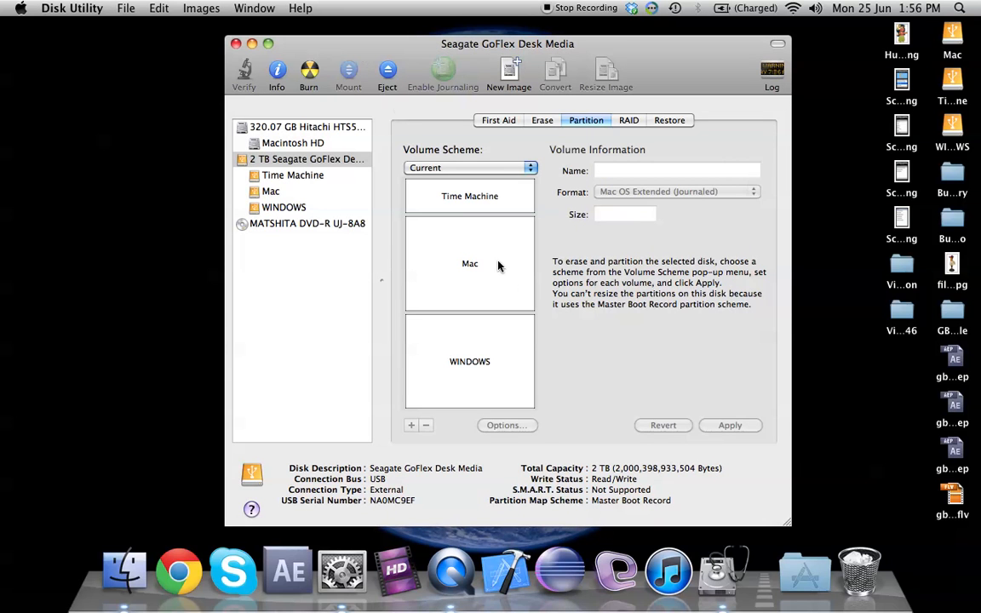
# Browse the Time Machine, WINDOWS and Mac volumes in Finder to confirm they're empty.
pyautogui.click(293, 174)
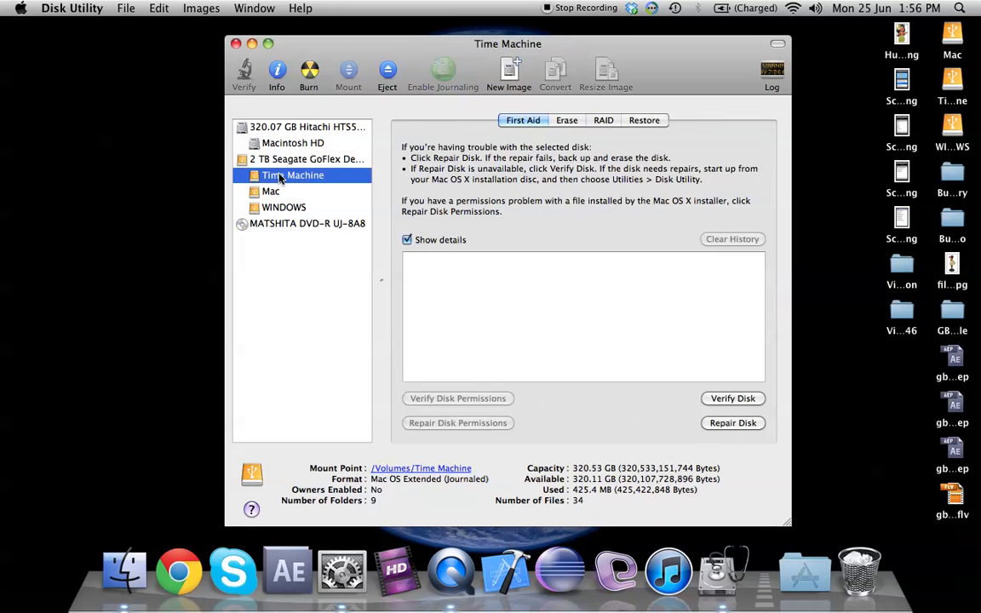
pyautogui.click(284, 207)
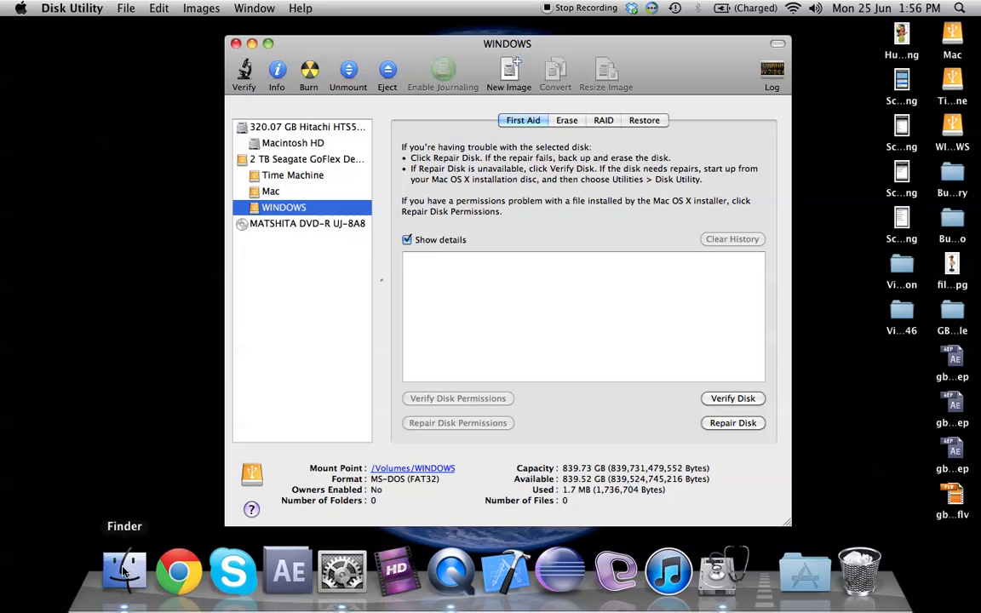
pyautogui.click(123, 570)
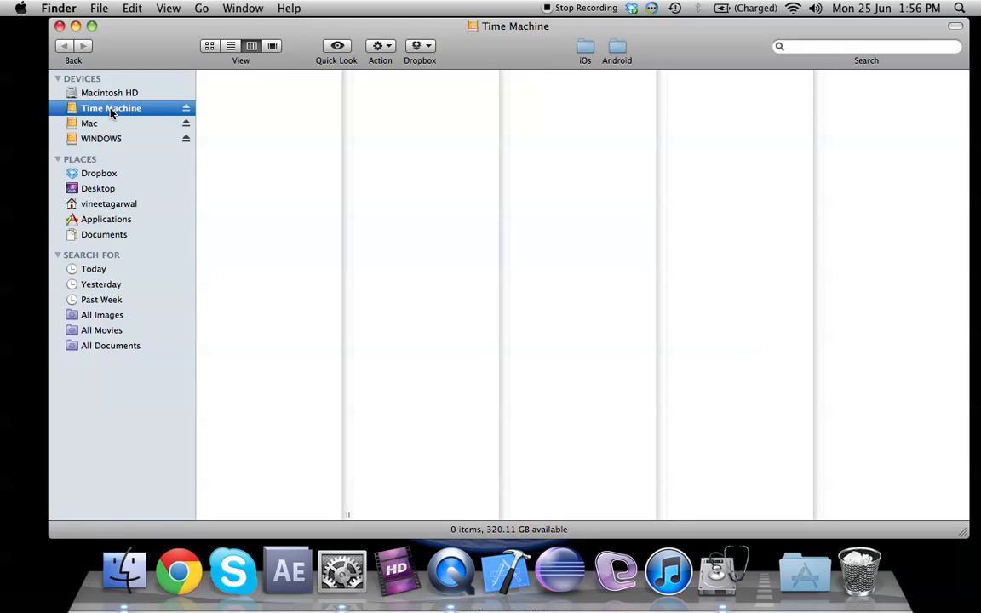
pyautogui.click(89, 123)
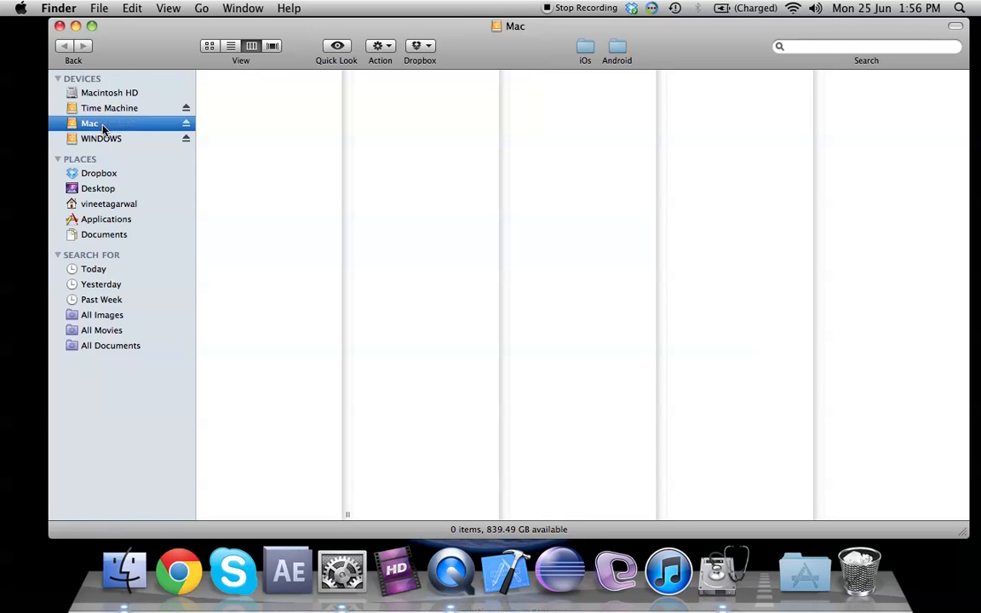
pyautogui.click(102, 138)
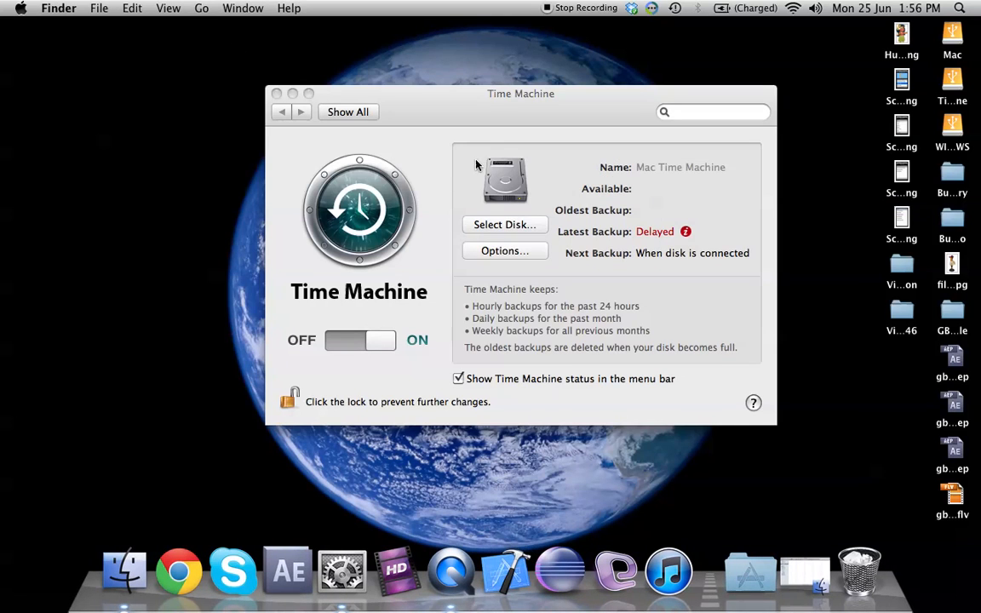
# Choose the Time Machine partition as the backup disk.
pyautogui.click(504, 224)
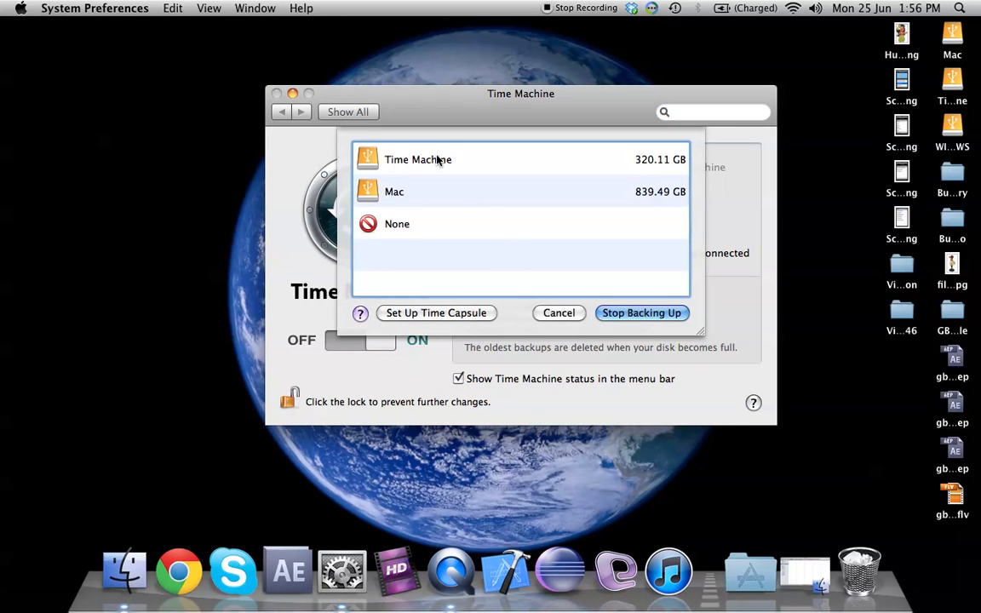
pyautogui.click(418, 159)
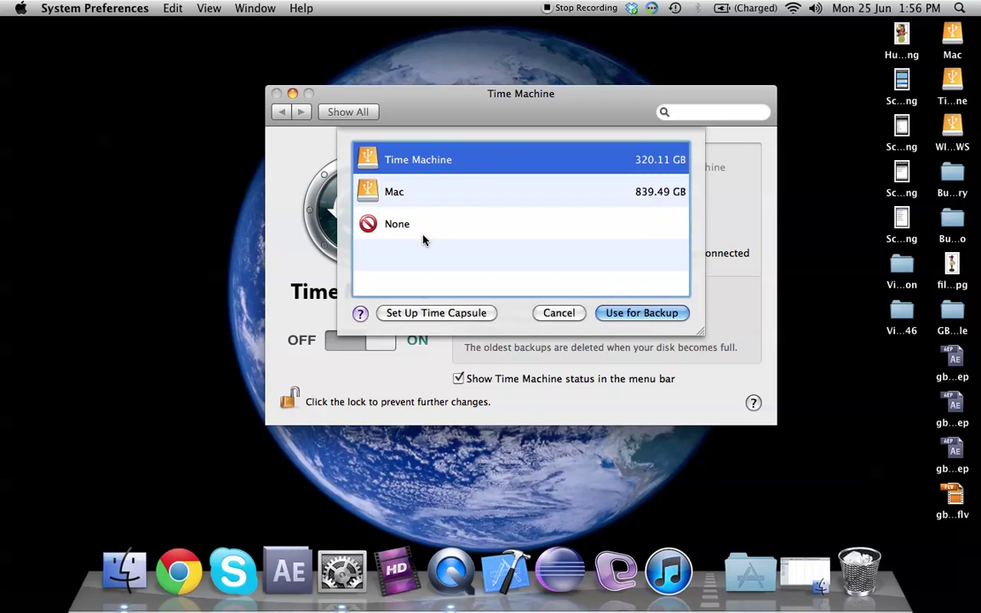
pyautogui.moveTo(421, 234)
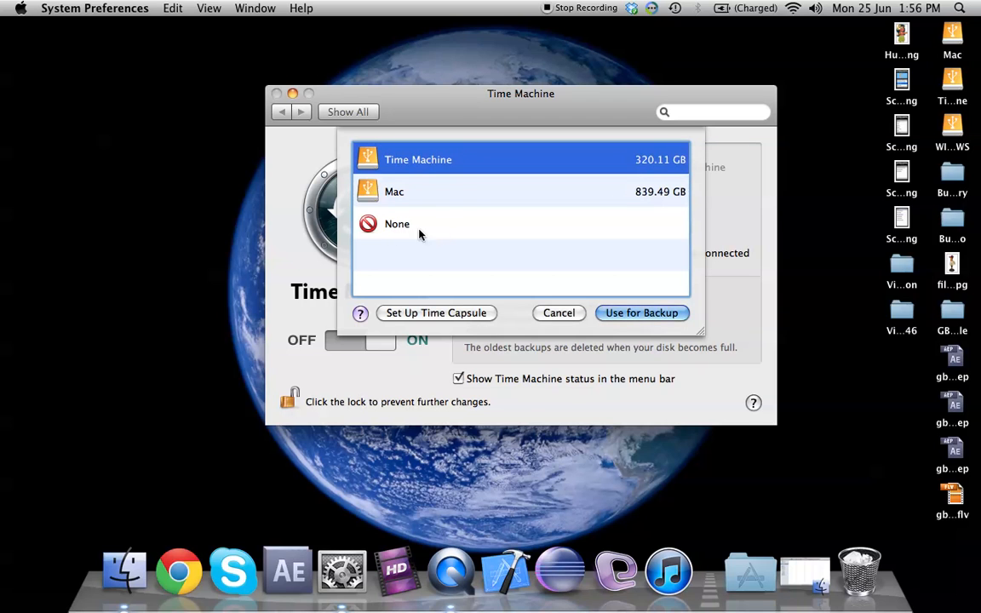
pyautogui.moveTo(476, 237)
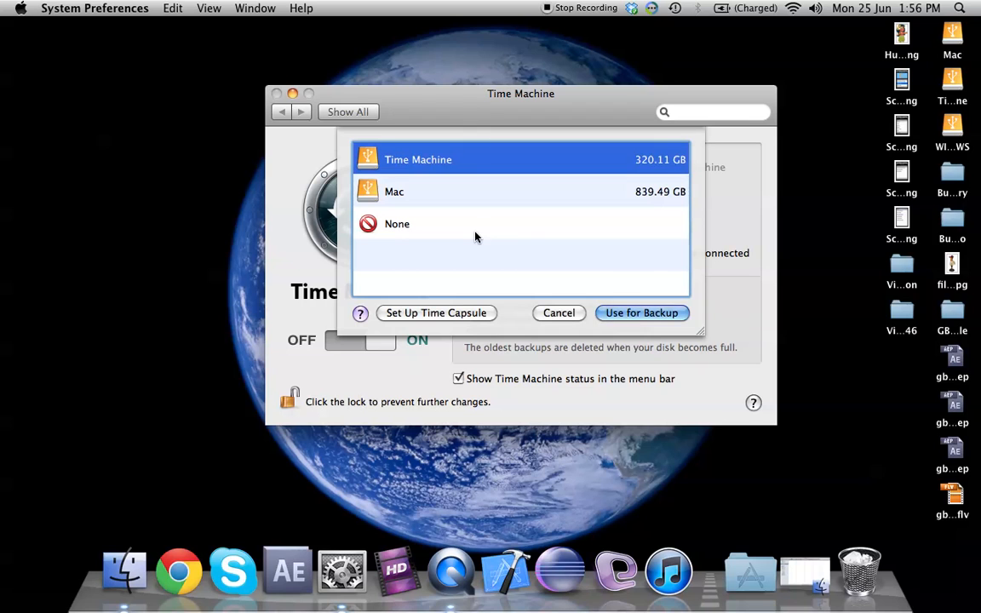
pyautogui.moveTo(393, 236)
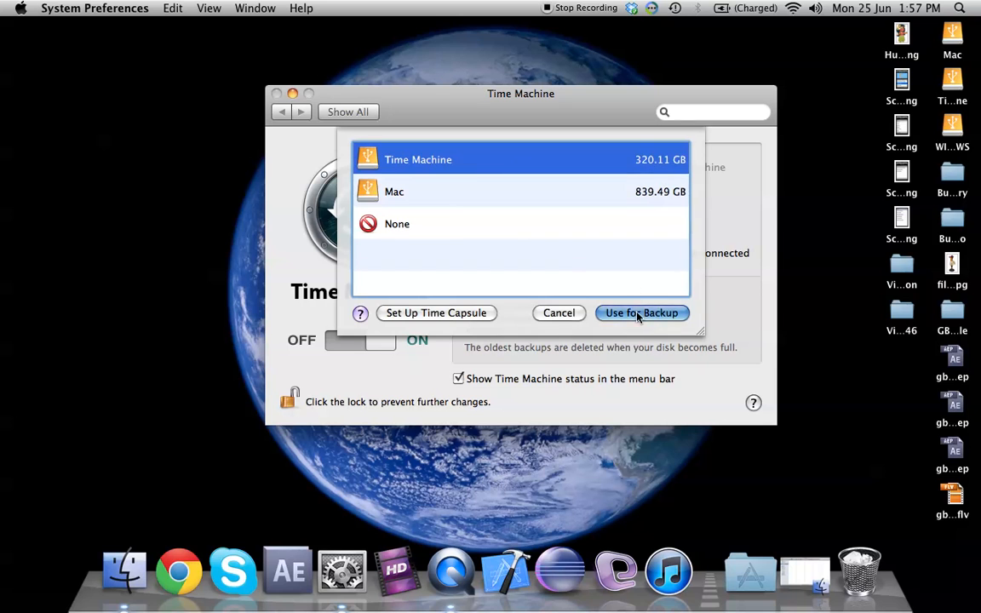
pyautogui.click(641, 312)
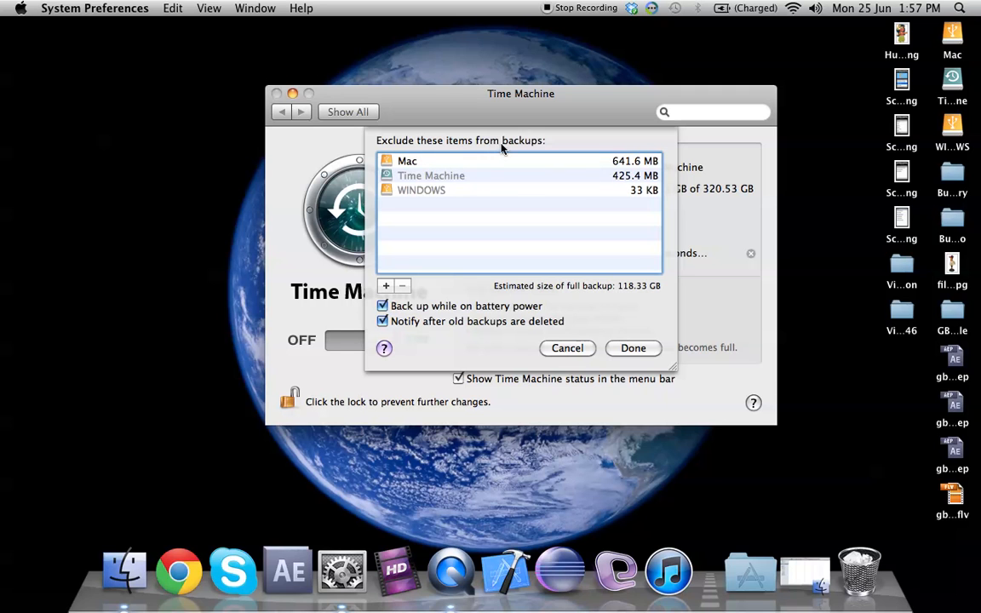
pyautogui.click(405, 160)
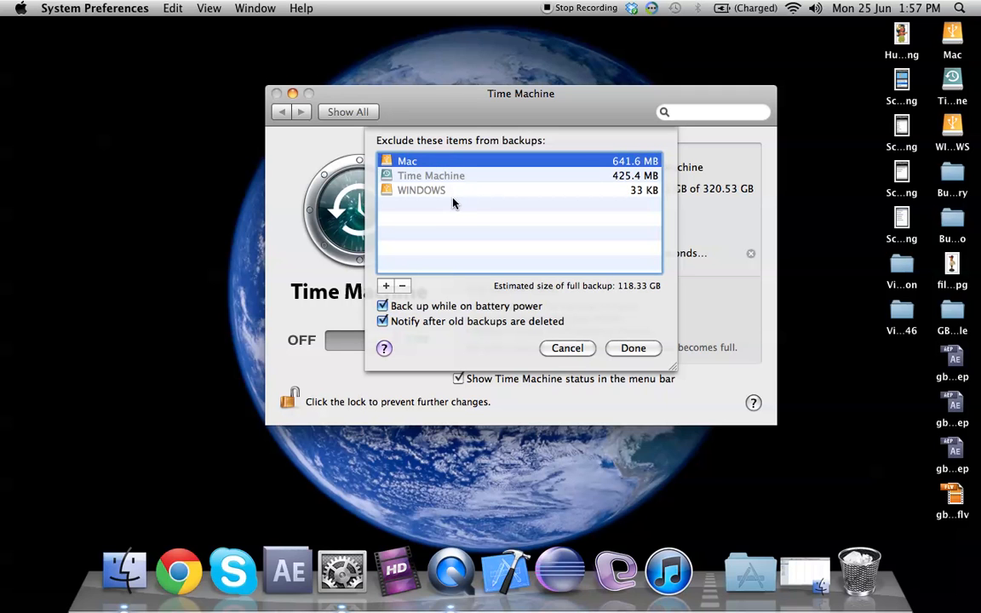
pyautogui.moveTo(542, 290)
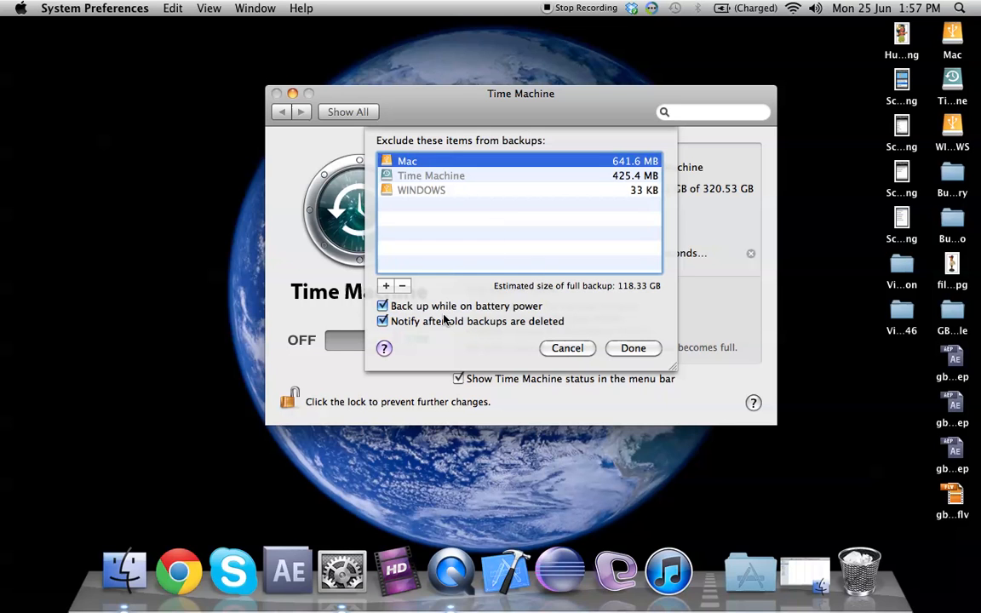
pyautogui.moveTo(632, 348)
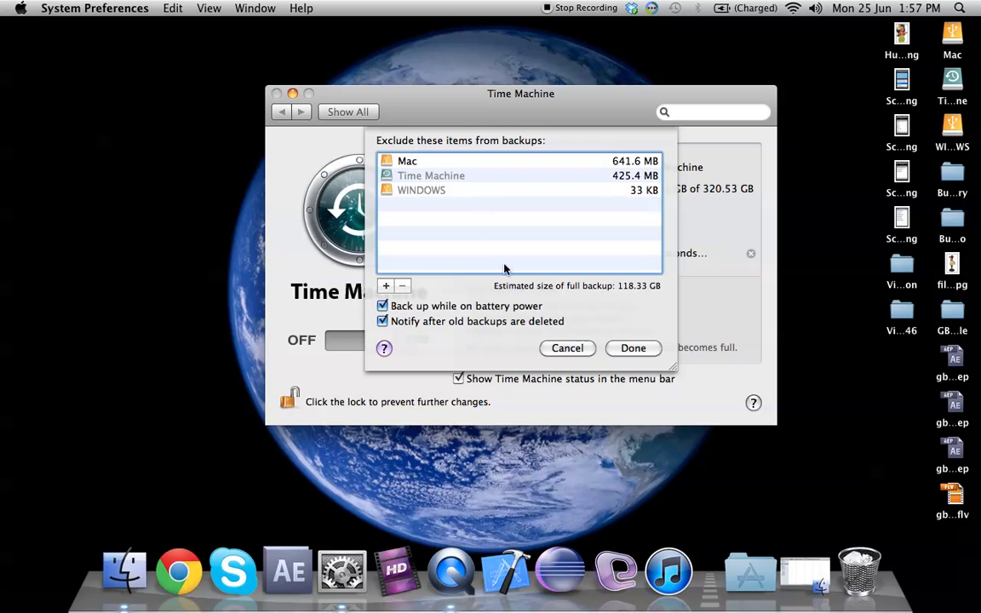
pyautogui.moveTo(562, 279)
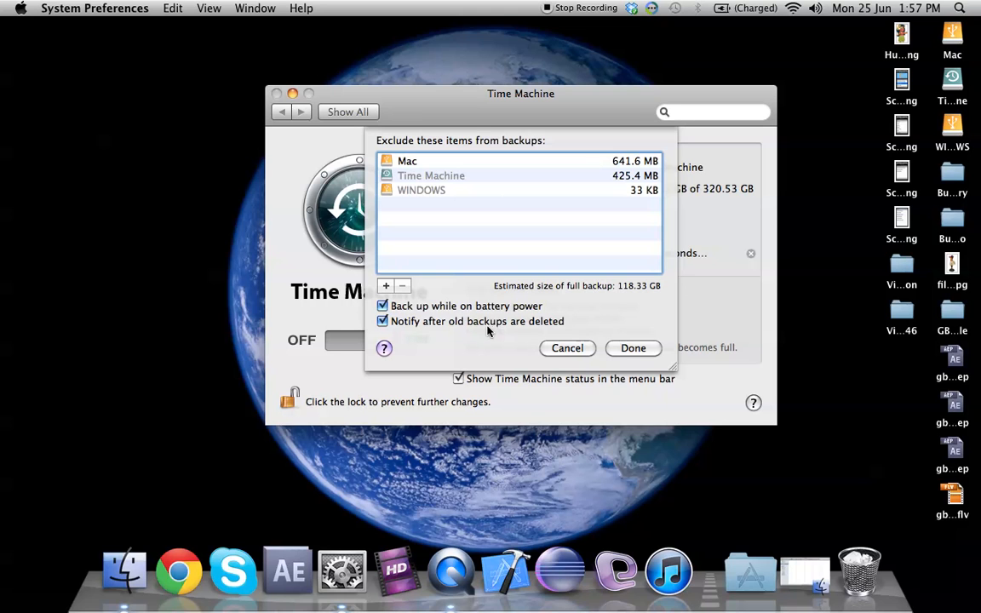
pyautogui.moveTo(435, 337)
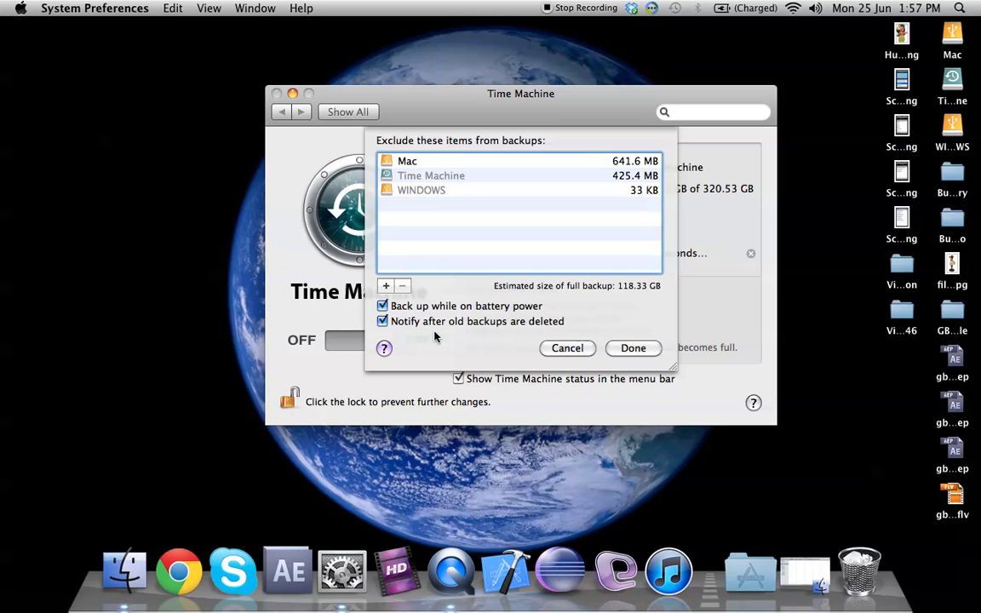
pyautogui.moveTo(519, 321)
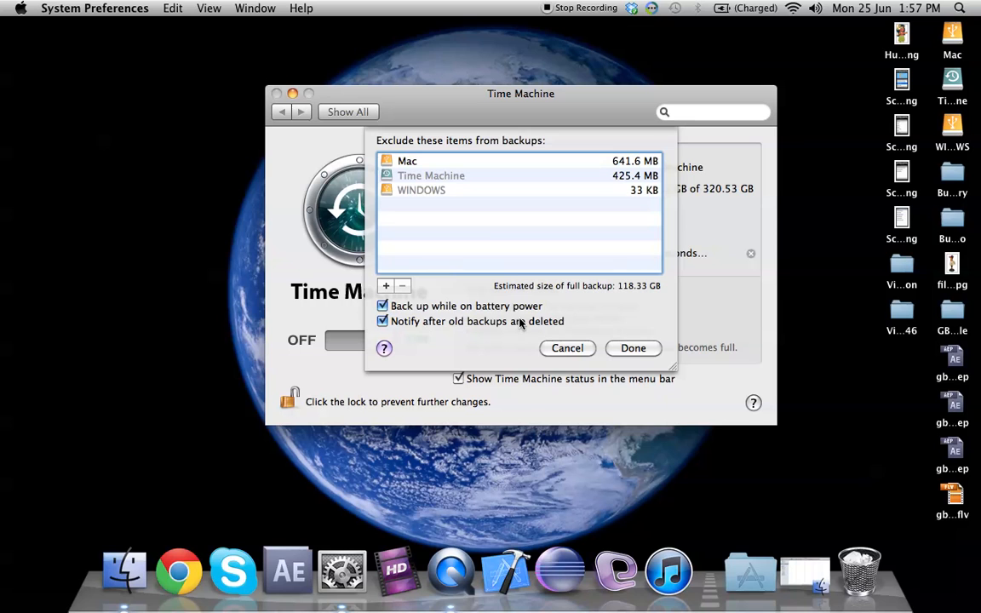
pyautogui.moveTo(534, 324)
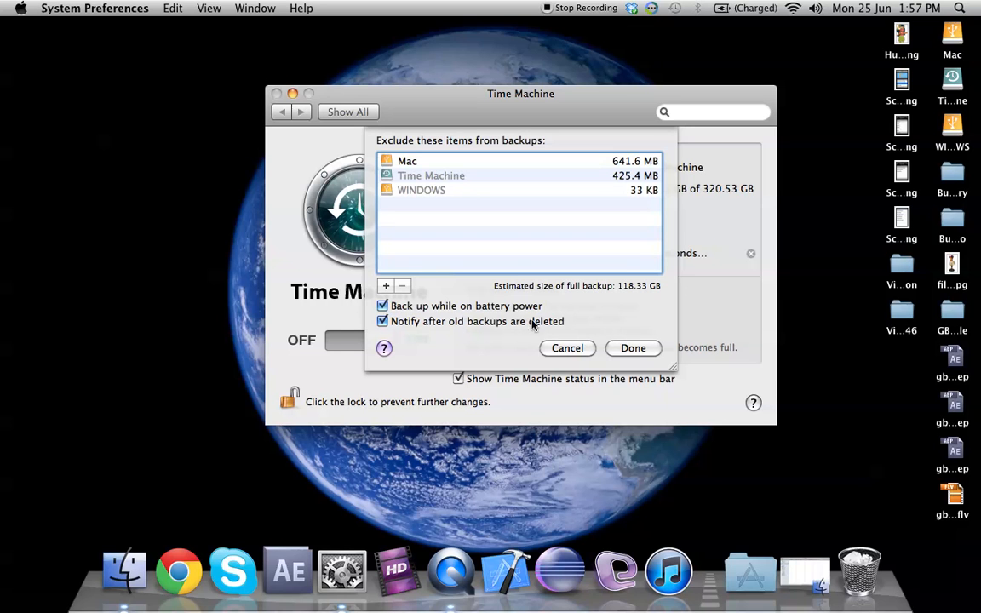
pyautogui.moveTo(572, 331)
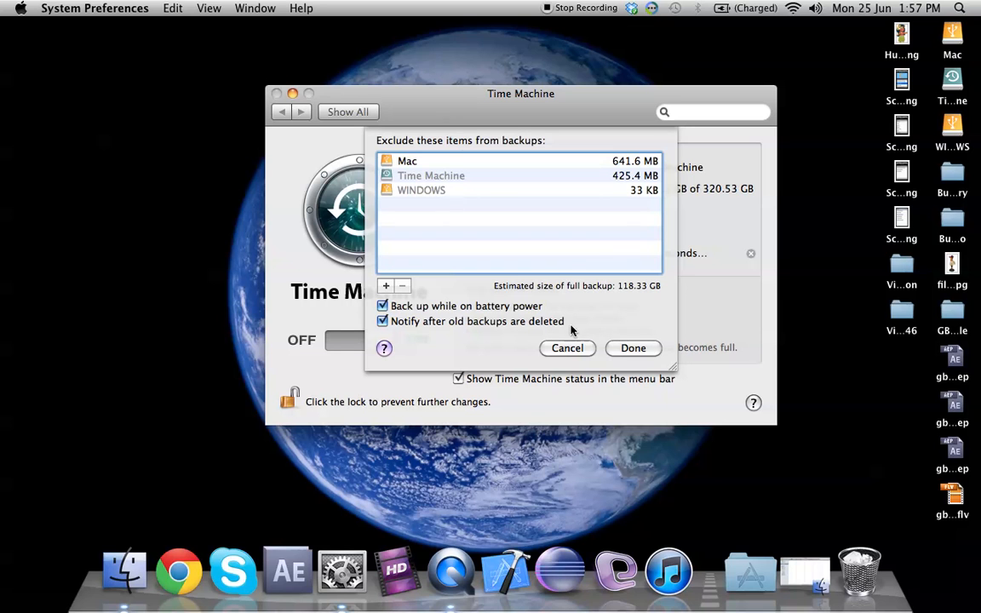
# Accept the backup options and close the Time Machine preferences window.
pyautogui.click(632, 348)
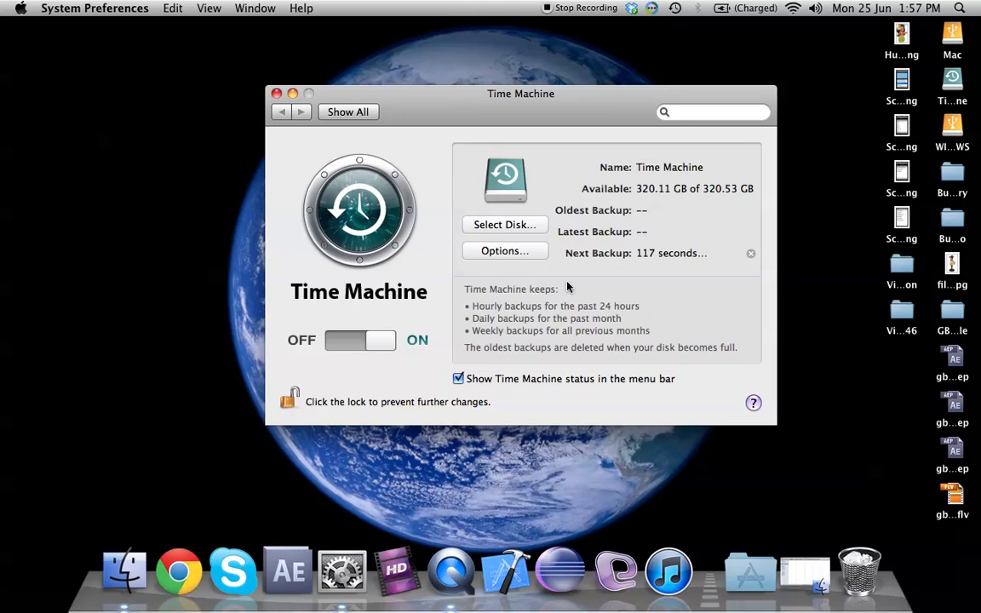
pyautogui.moveTo(677, 388)
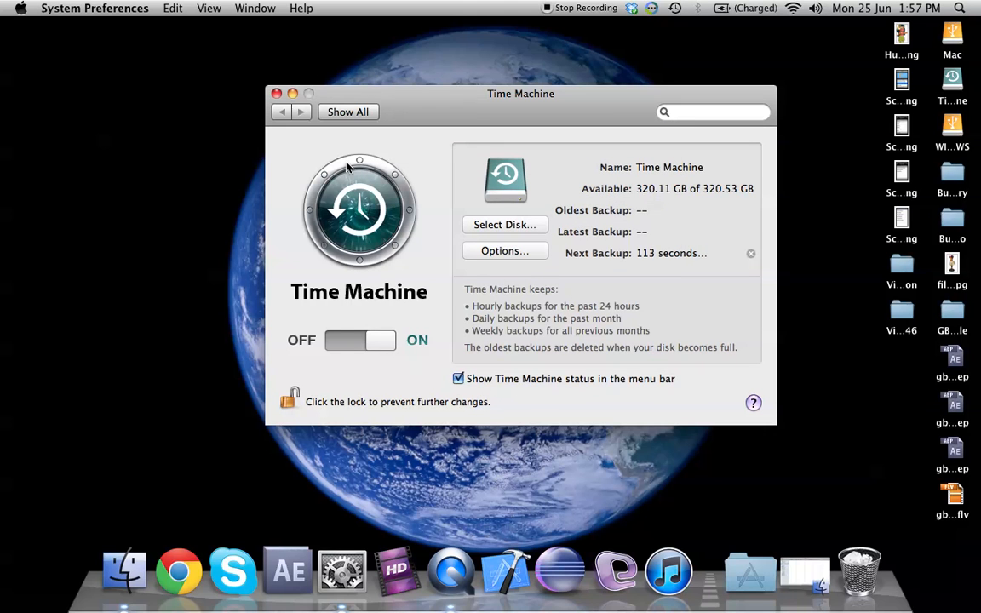
pyautogui.moveTo(592, 244)
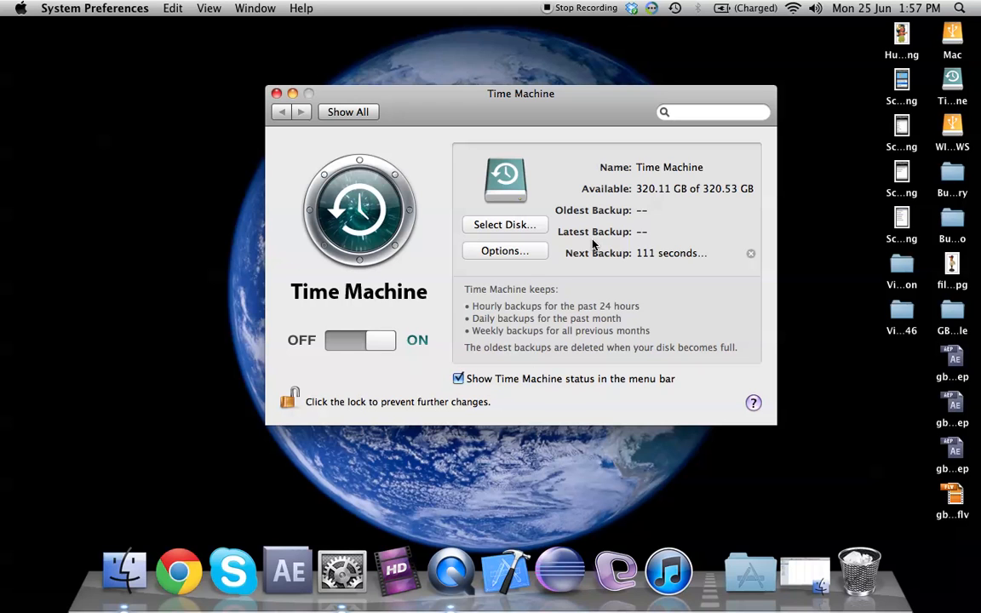
pyautogui.moveTo(276, 93)
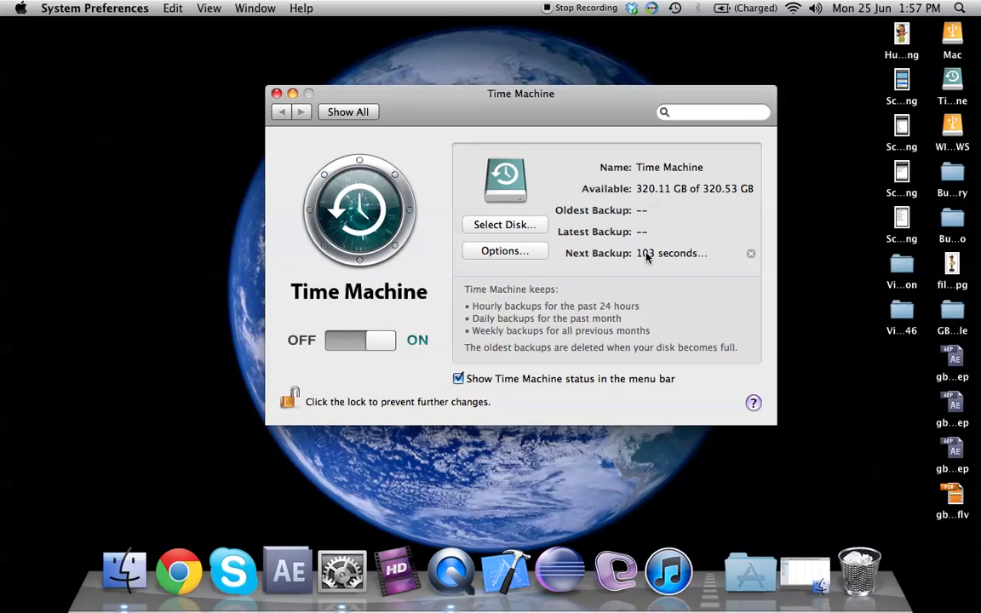
pyautogui.moveTo(703, 261)
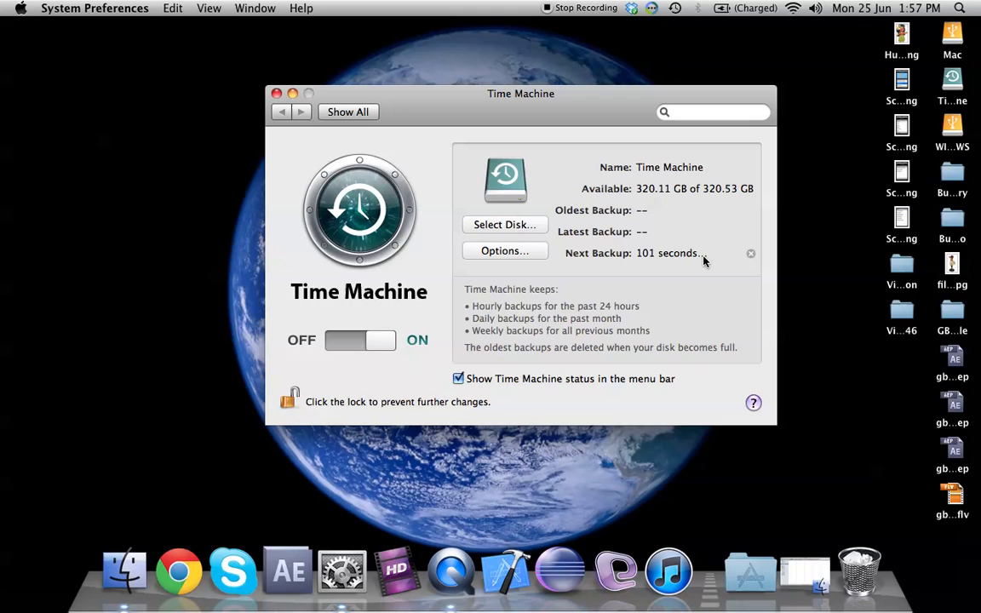
pyautogui.moveTo(752, 255)
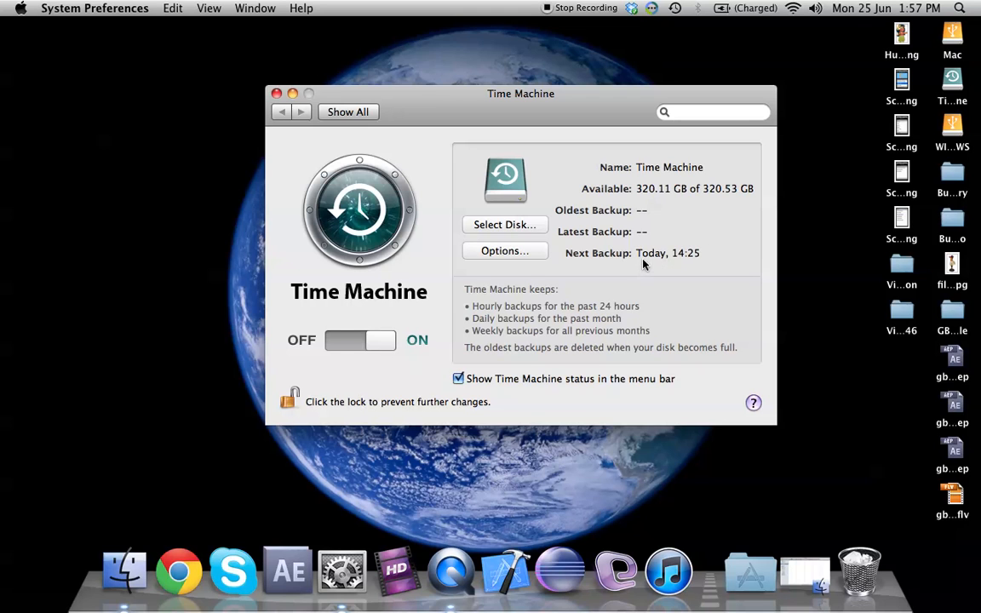
pyautogui.moveTo(699, 263)
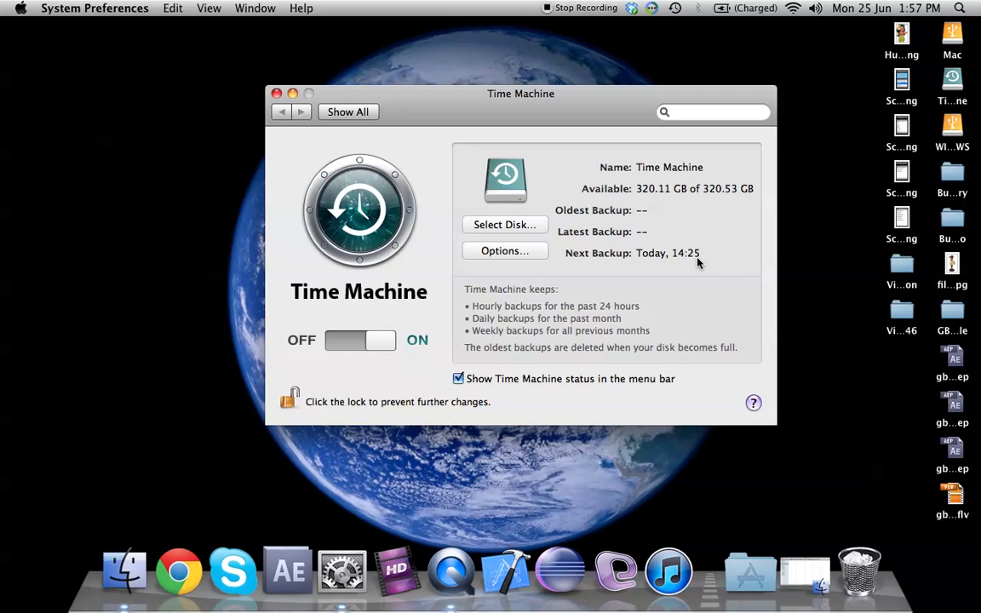
pyautogui.moveTo(689, 261)
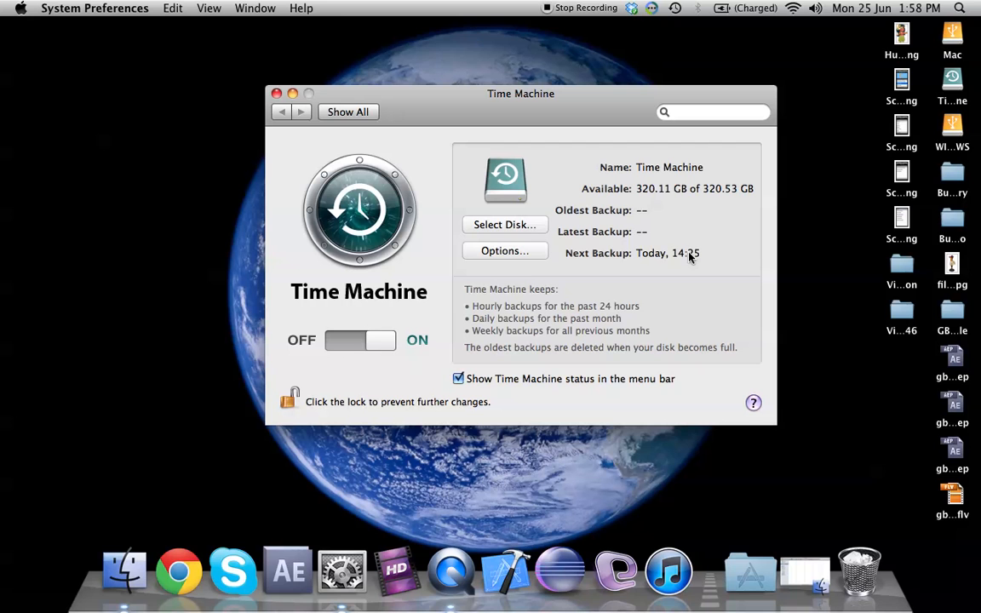
pyautogui.moveTo(263, 101)
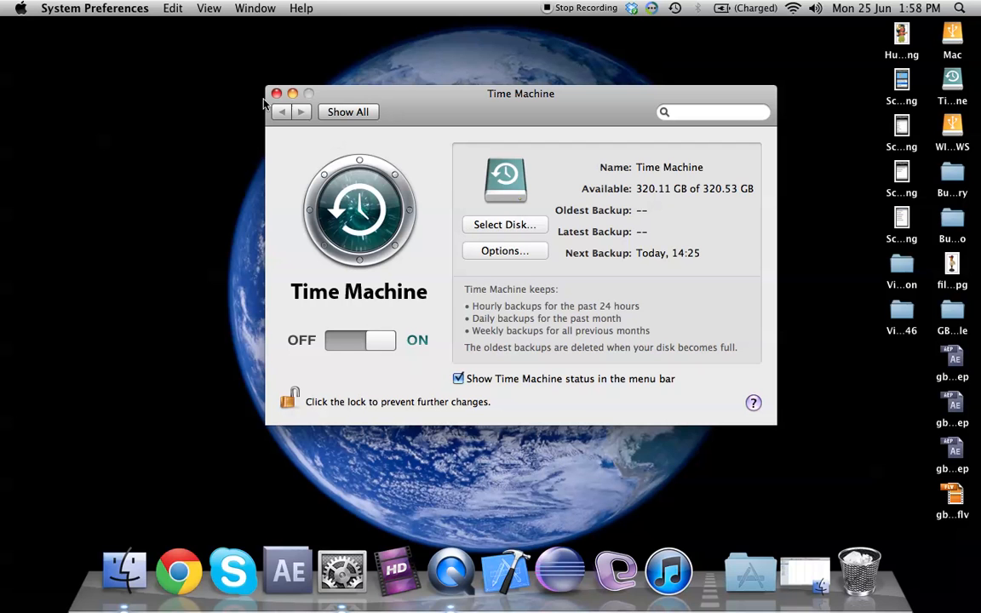
pyautogui.click(277, 94)
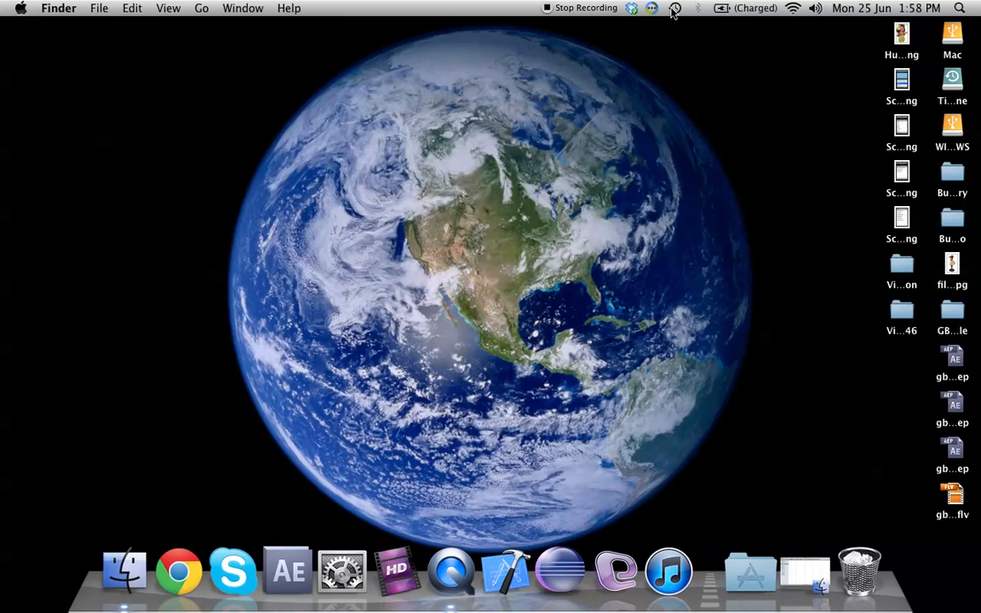
# Choose Back Up Now from the Time Machine menu bar icon.
pyautogui.click(672, 8)
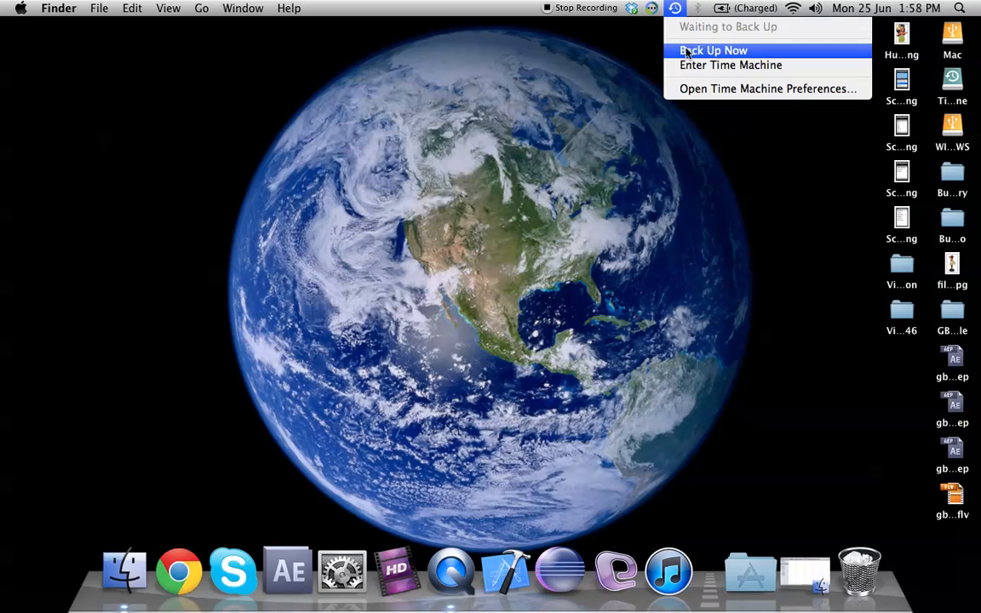
pyautogui.moveTo(696, 52)
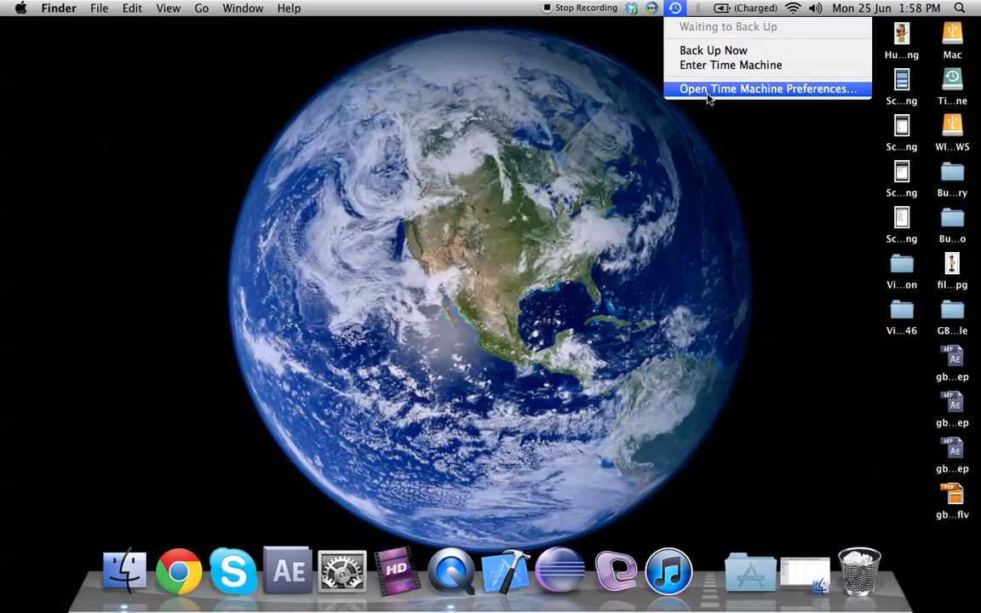
pyautogui.moveTo(710, 51)
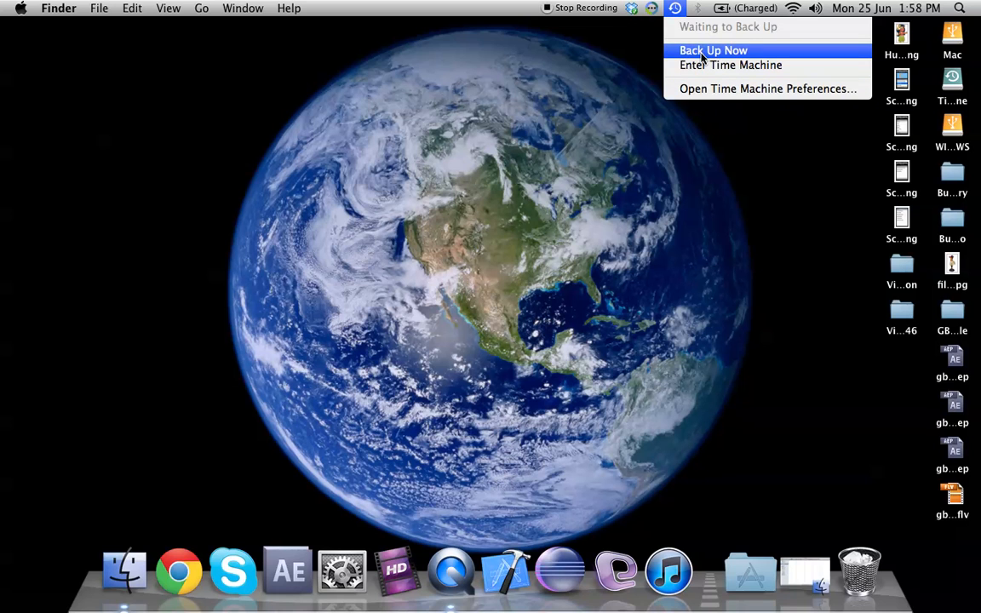
pyautogui.click(715, 50)
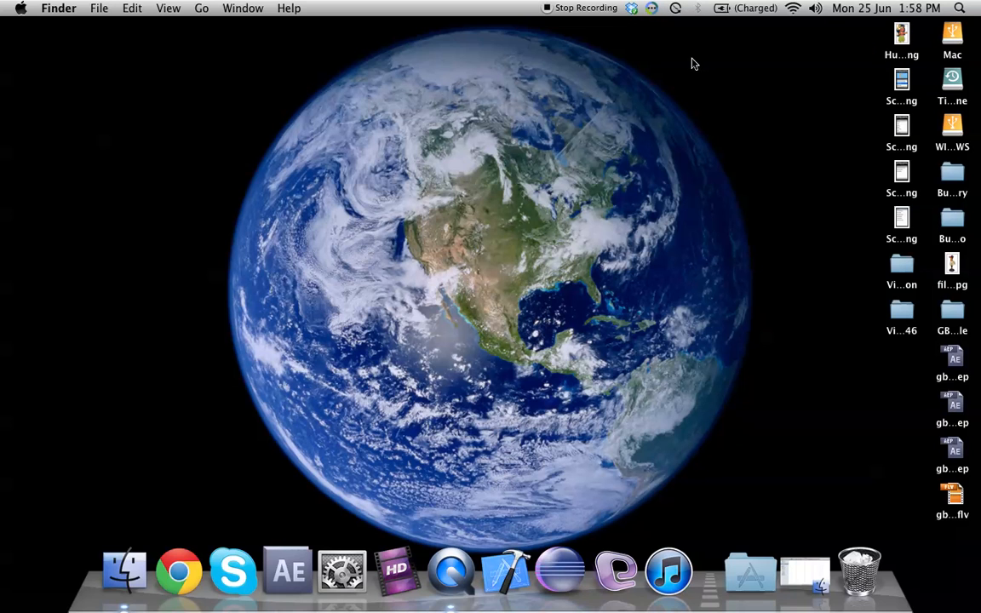